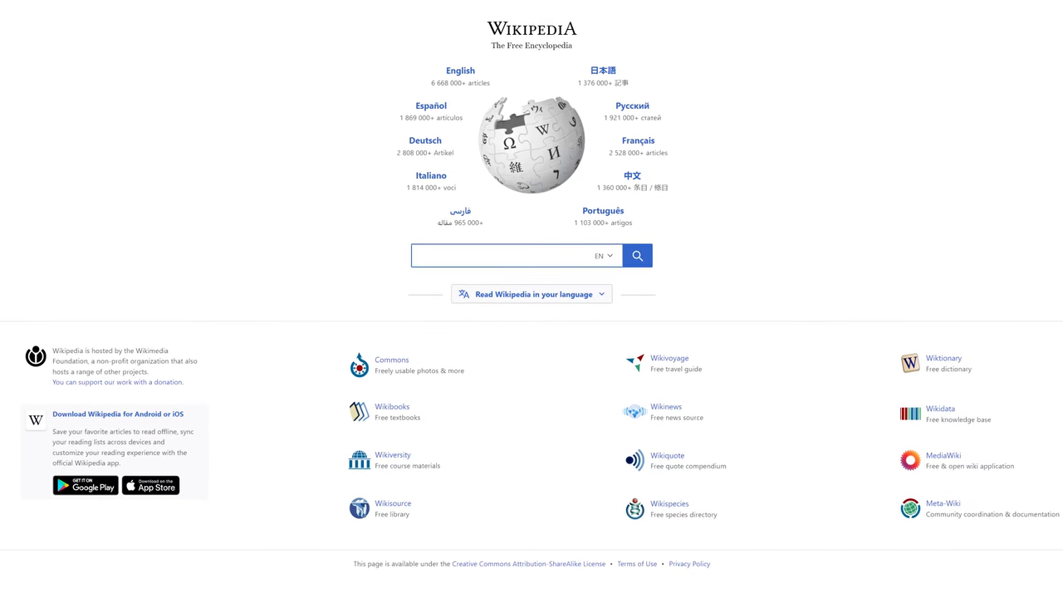
Switch to the 'Index of /zim' tab listing the ZIM collections
{"action": "scroll", "scroll_direction": "down", "scroll_amount": 3}
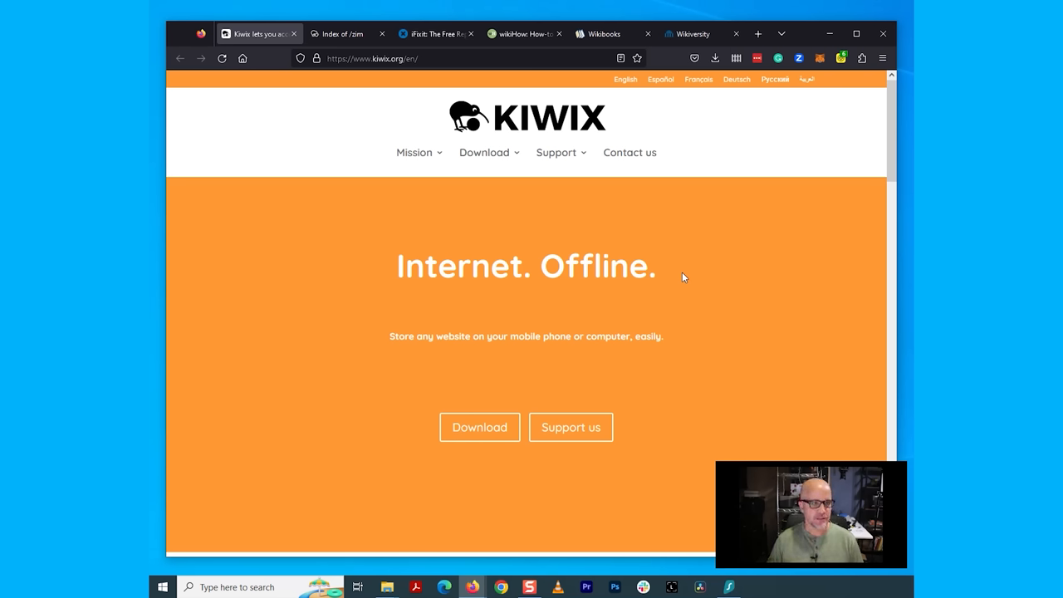
{"action": "mouse_move", "coordinate": [519, 117]}
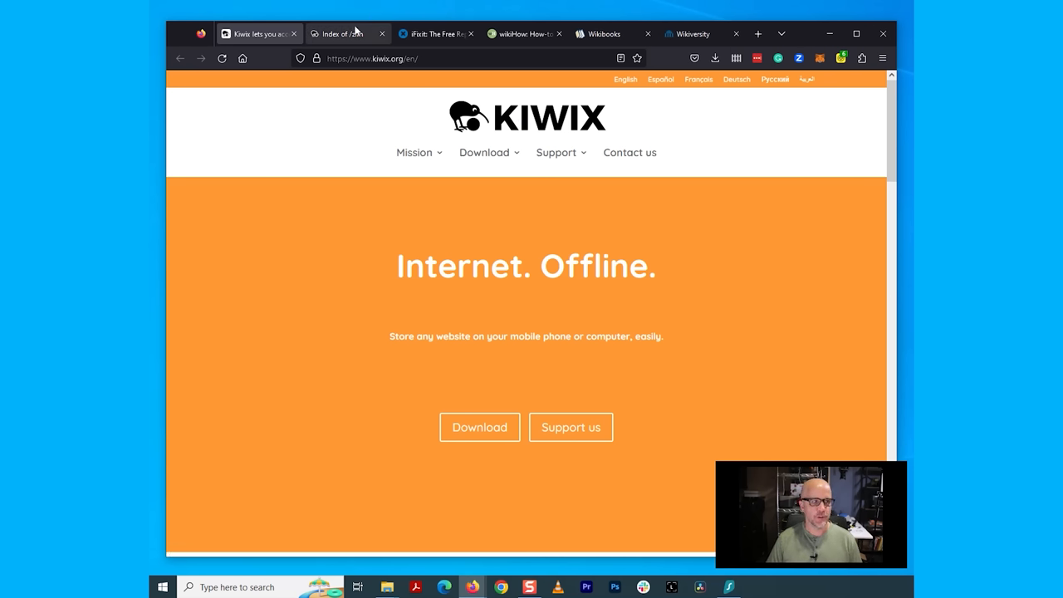
{"action": "left_click", "coordinate": [343, 33]}
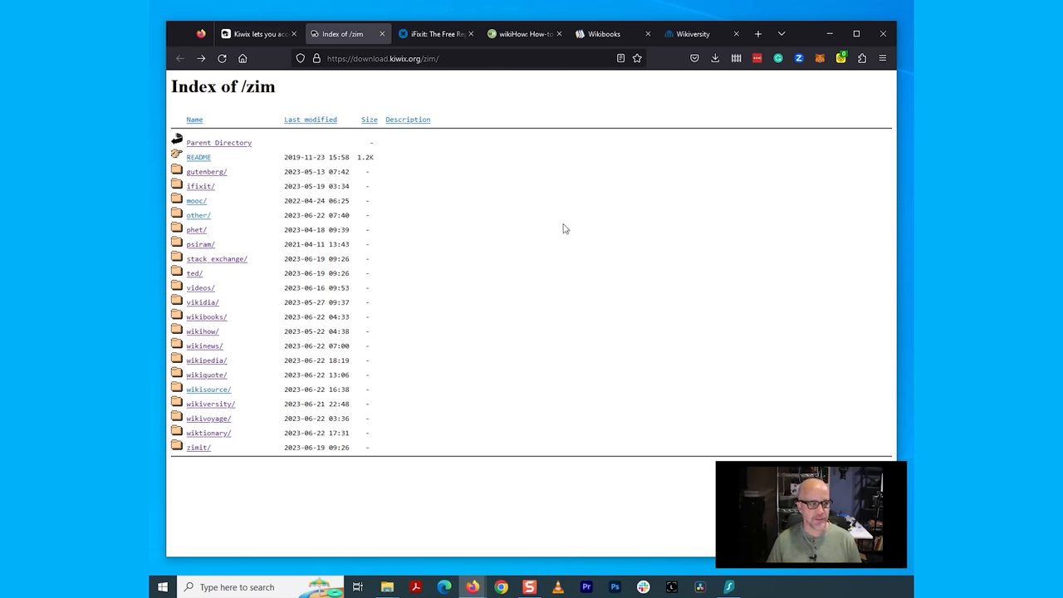
{"action": "mouse_move", "coordinate": [267, 434]}
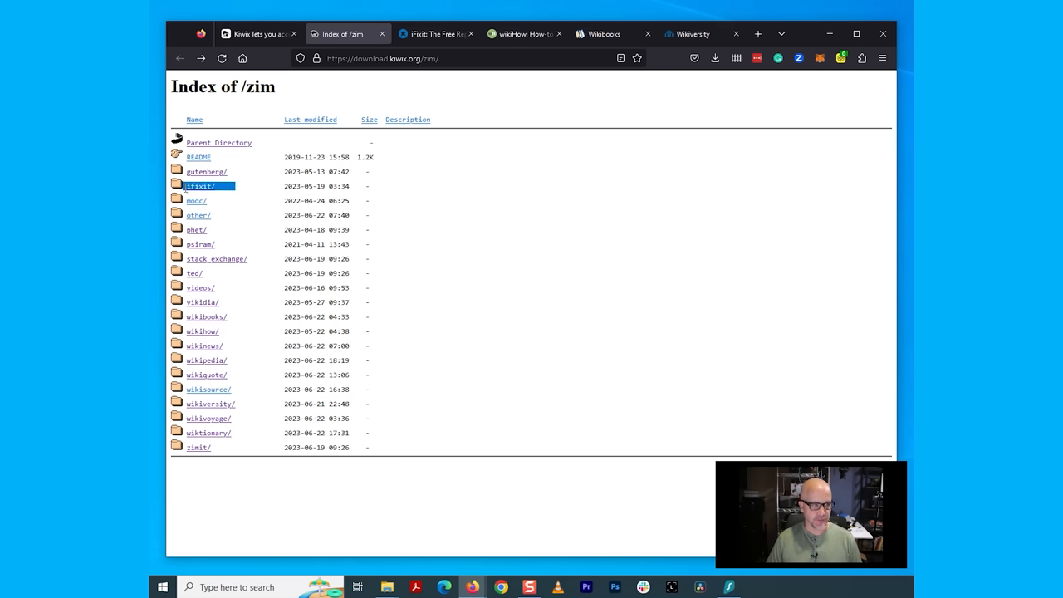
{"action": "mouse_move", "coordinate": [428, 101]}
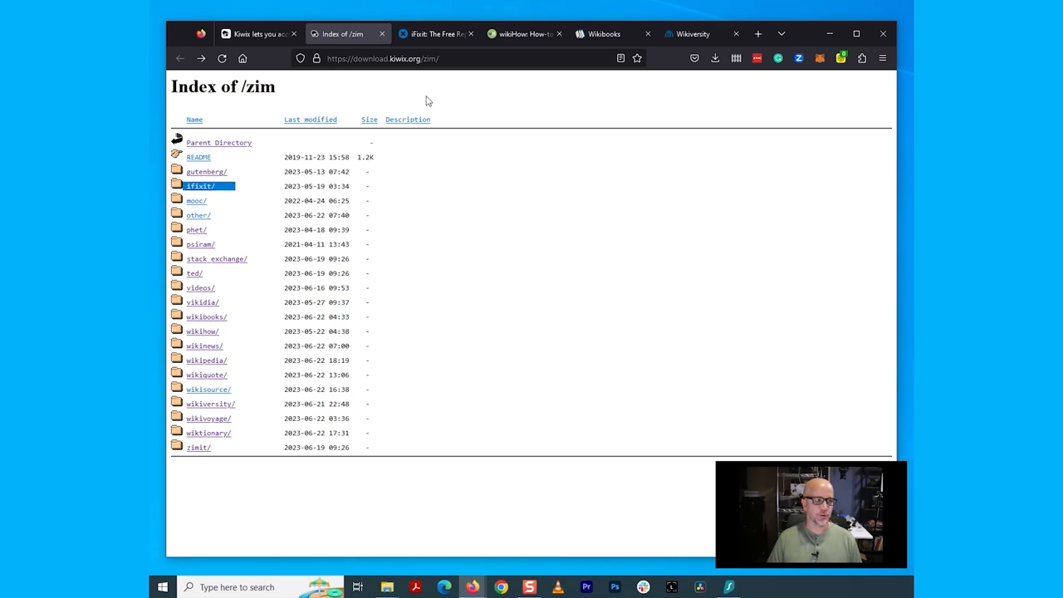
{"action": "left_click", "coordinate": [432, 34]}
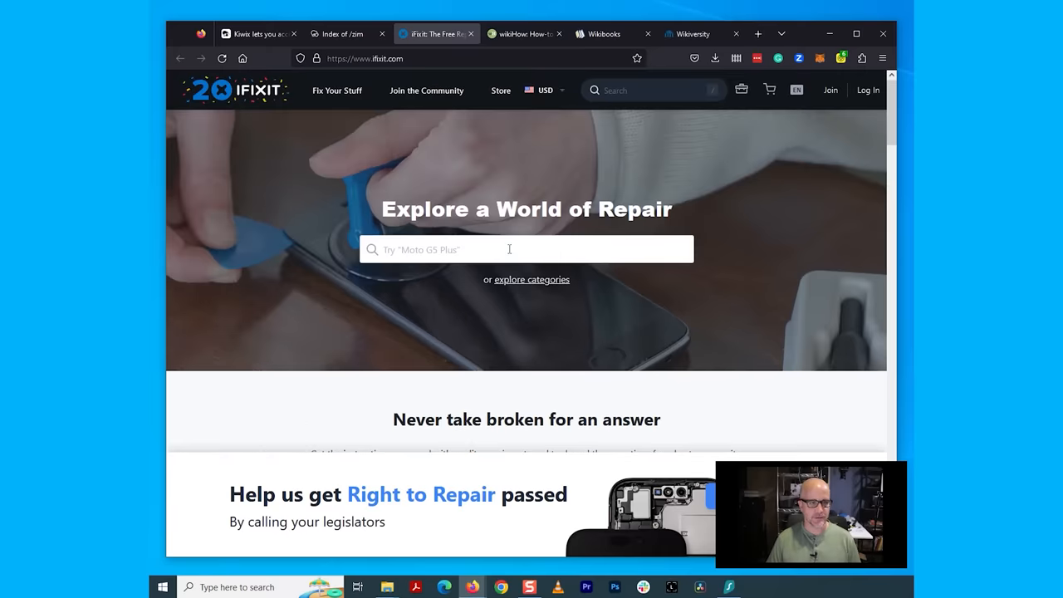
{"action": "scroll", "scroll_direction": "down", "scroll_amount": 3}
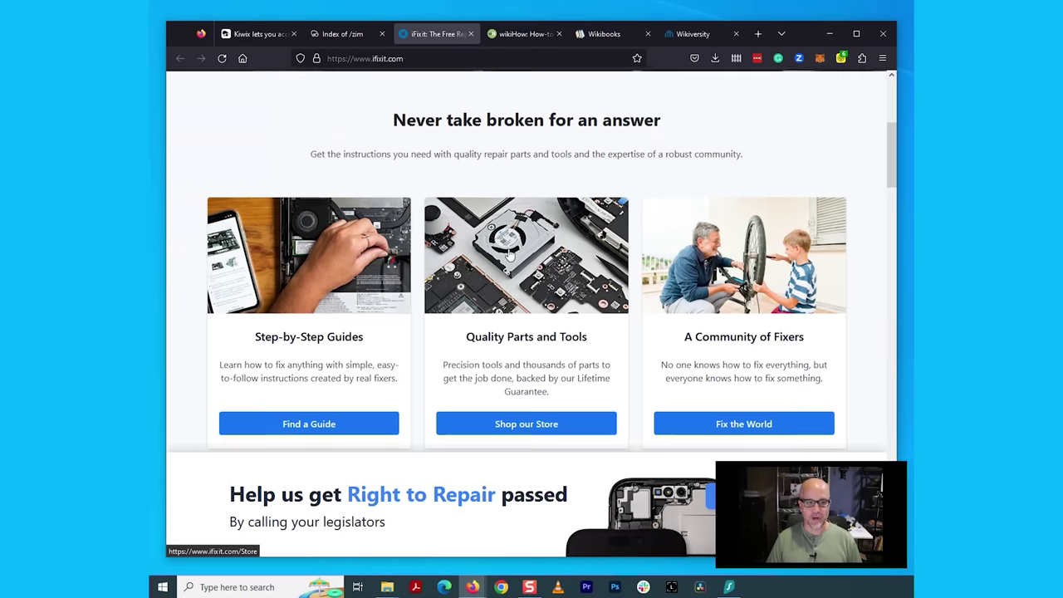
{"action": "scroll", "scroll_direction": "down", "scroll_amount": 3}
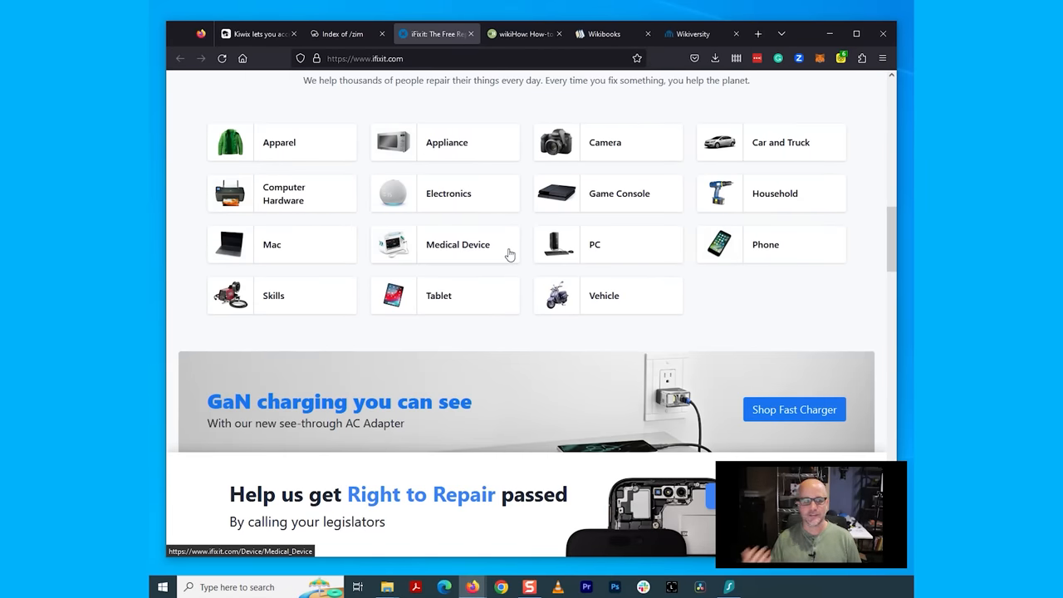
{"action": "left_click", "coordinate": [343, 33]}
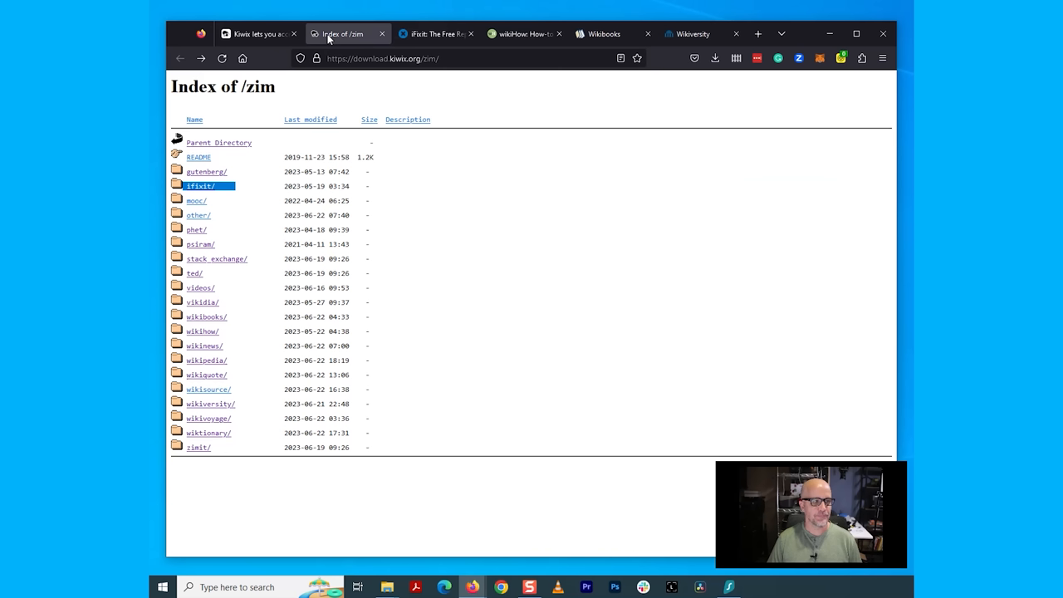
{"action": "mouse_move", "coordinate": [523, 34]}
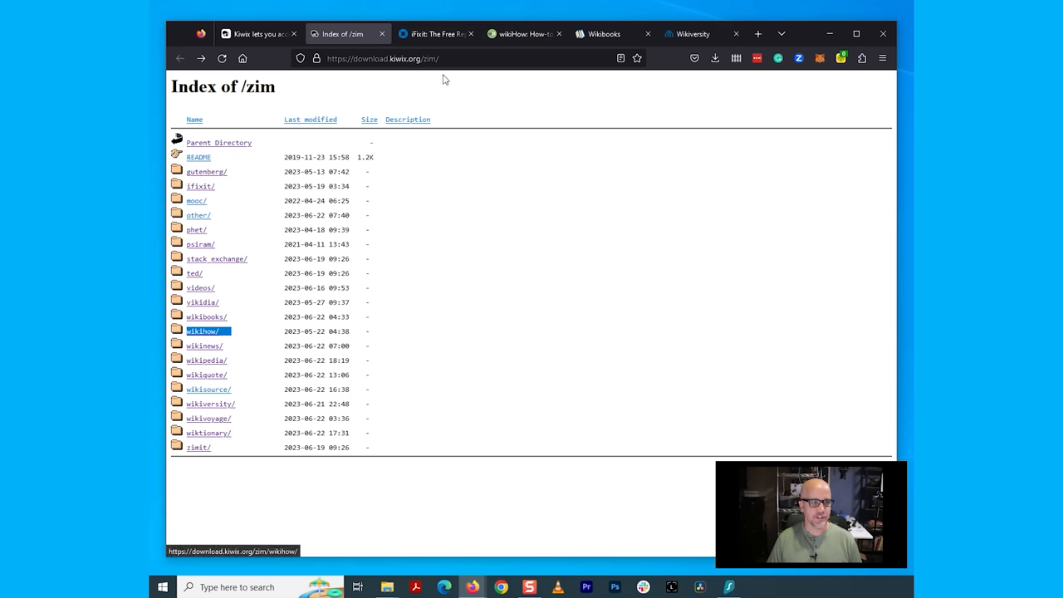
{"action": "left_click", "coordinate": [525, 34]}
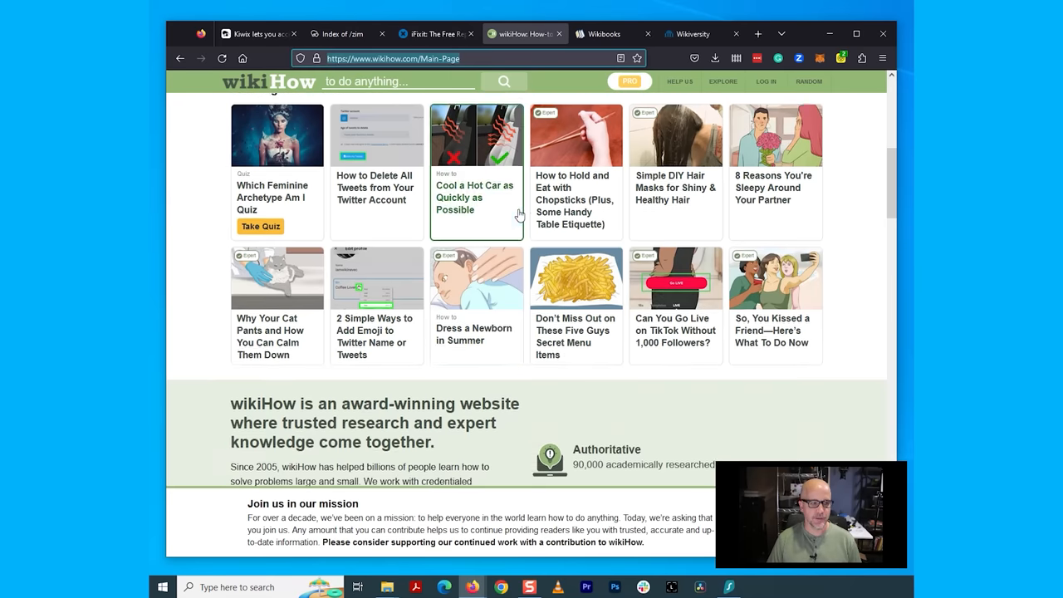
{"action": "scroll", "scroll_direction": "down", "scroll_amount": 3}
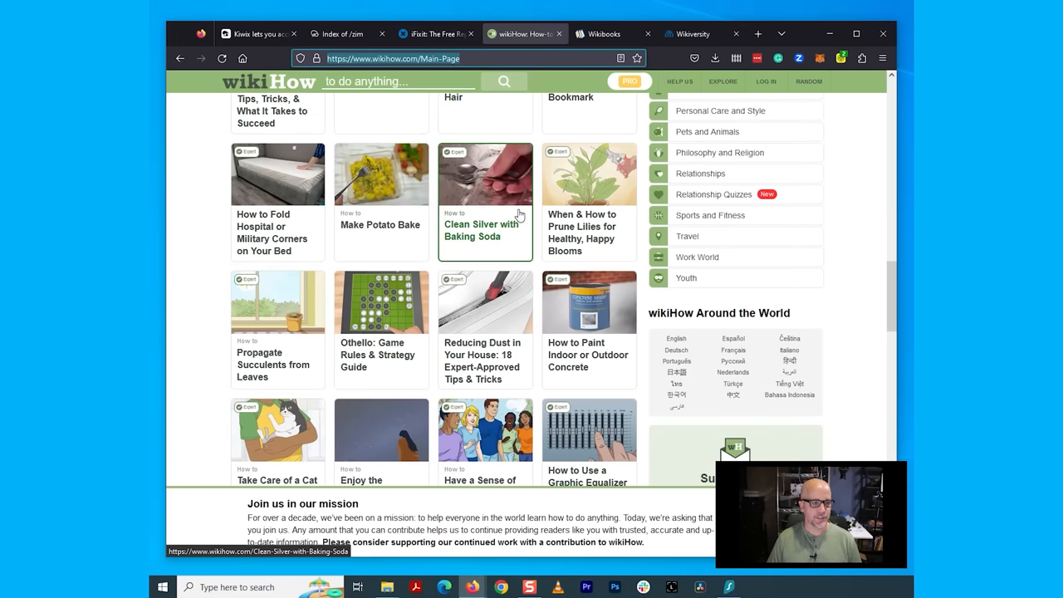
{"action": "left_click", "coordinate": [341, 33]}
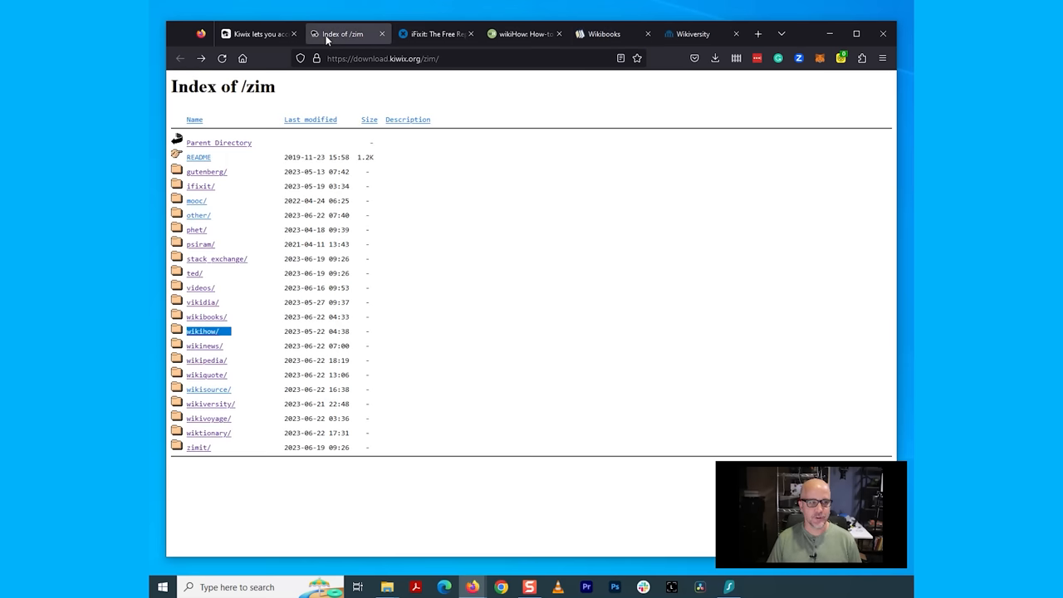
{"action": "mouse_move", "coordinate": [245, 299]}
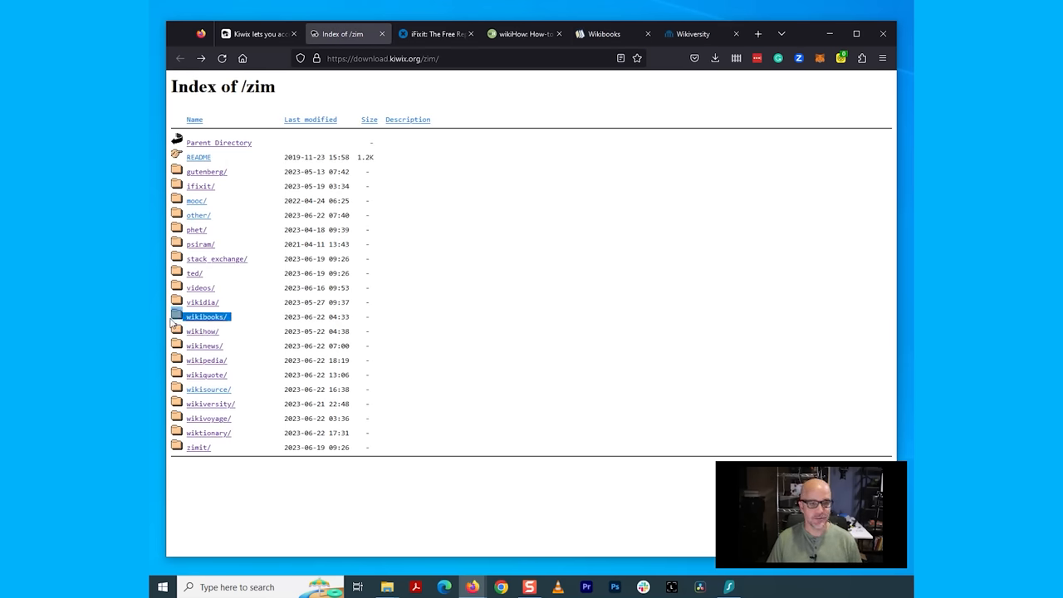
{"action": "mouse_move", "coordinate": [477, 225]}
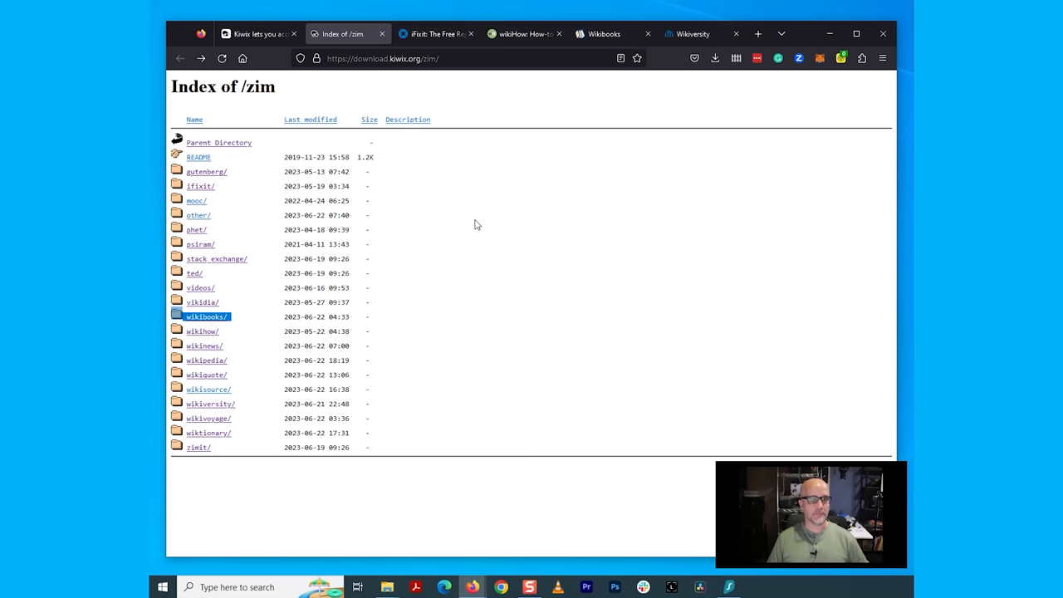
{"action": "left_click", "coordinate": [691, 34]}
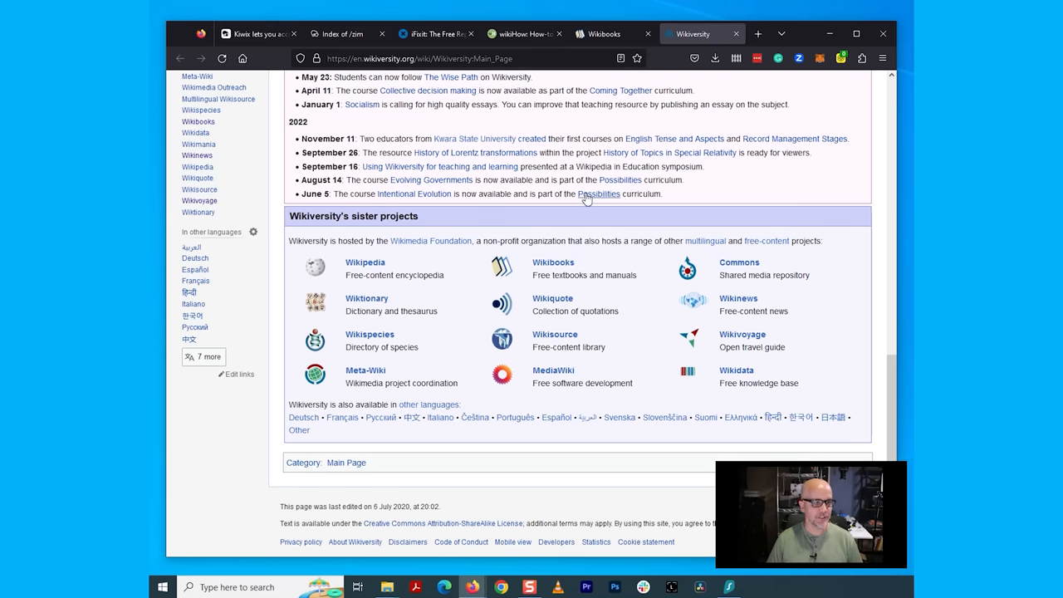
{"action": "scroll", "scroll_direction": "up", "scroll_amount": 3}
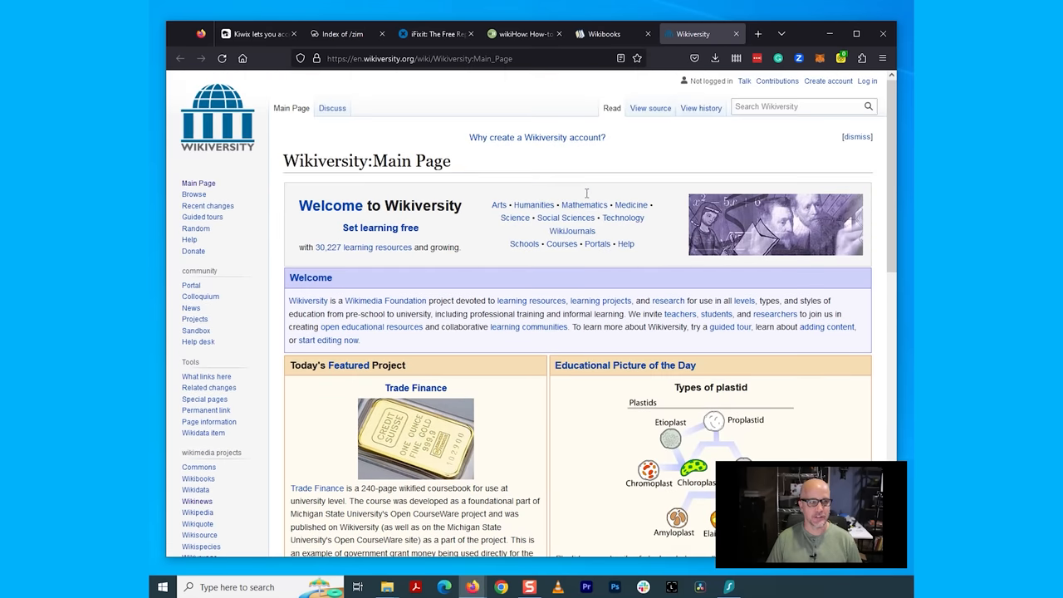
{"action": "left_click", "coordinate": [341, 34]}
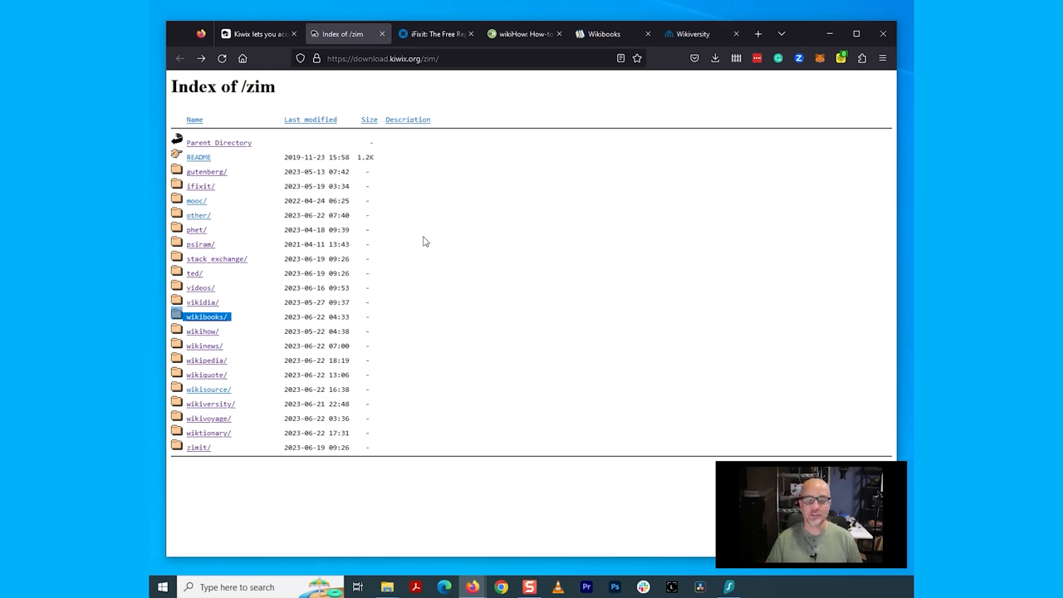
{"action": "mouse_move", "coordinate": [407, 324]}
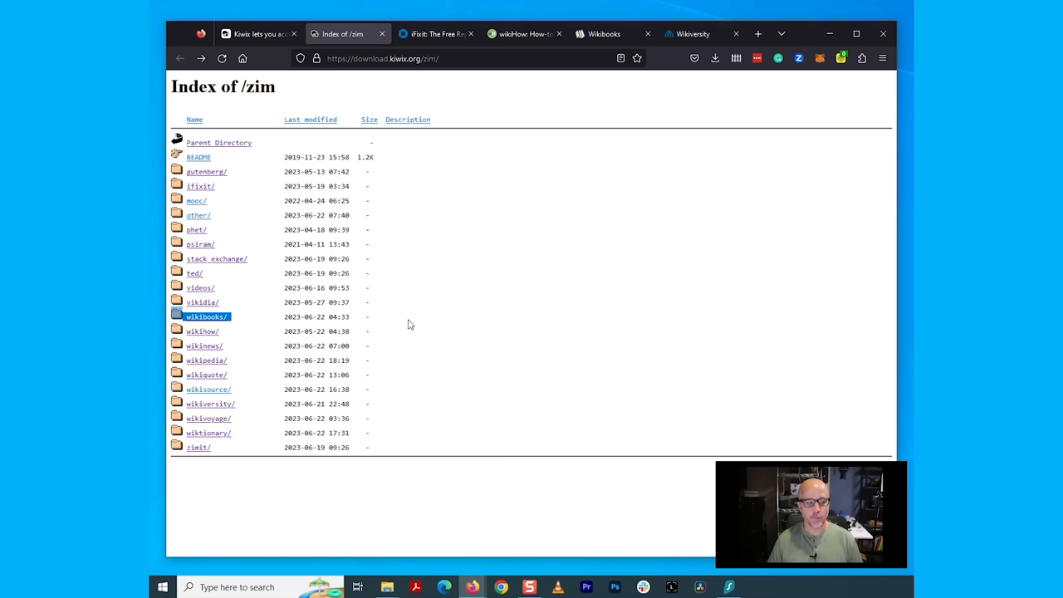
{"action": "mouse_move", "coordinate": [205, 360]}
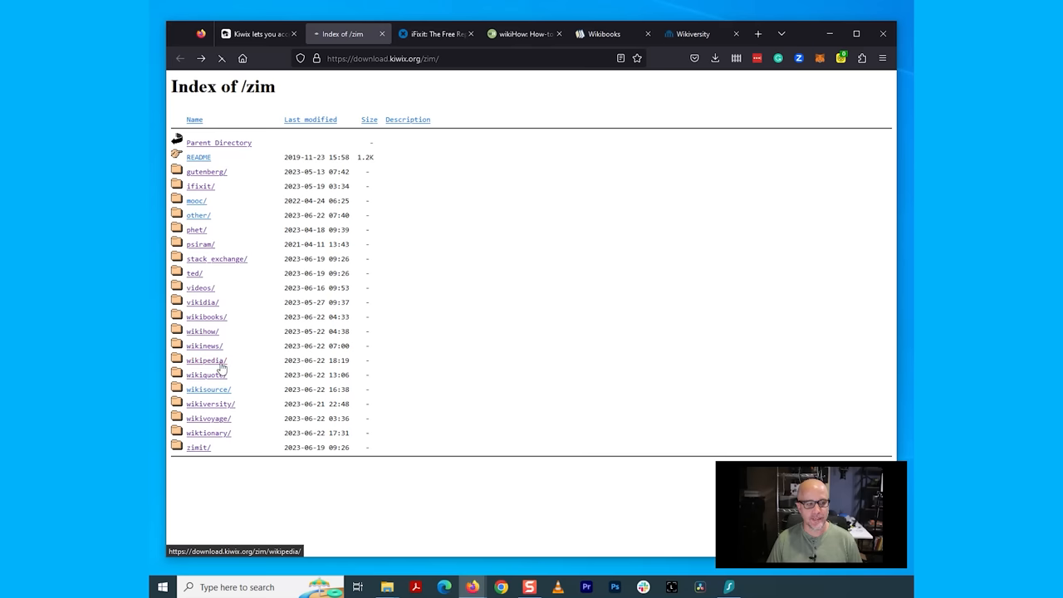
Open the wikipedia ZIM folder and scroll down through its archive list
{"action": "left_click", "coordinate": [206, 359]}
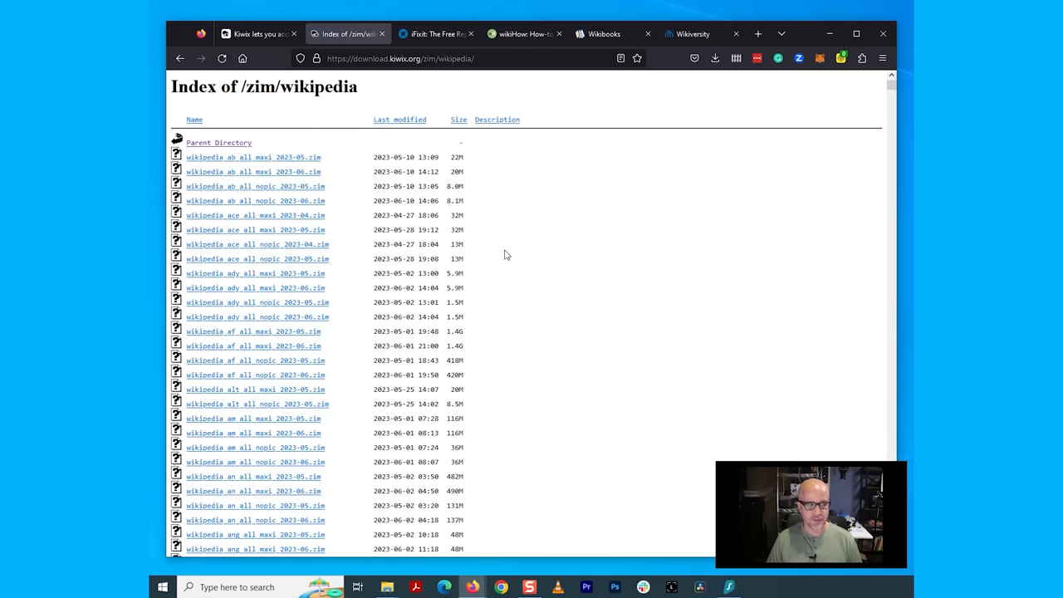
{"action": "scroll", "scroll_direction": "down", "scroll_amount": 3}
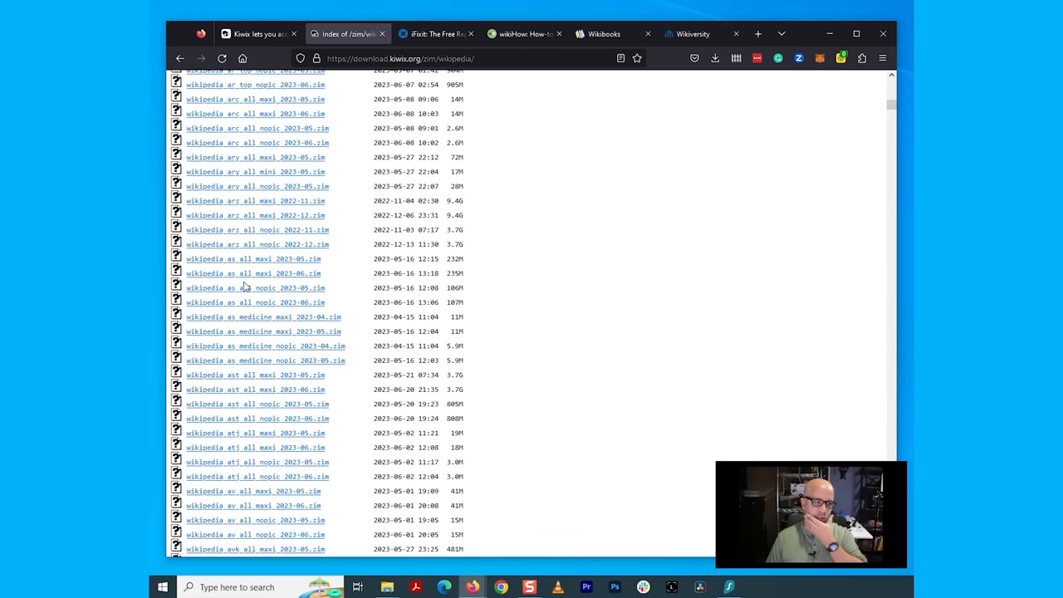
{"action": "mouse_move", "coordinate": [216, 305]}
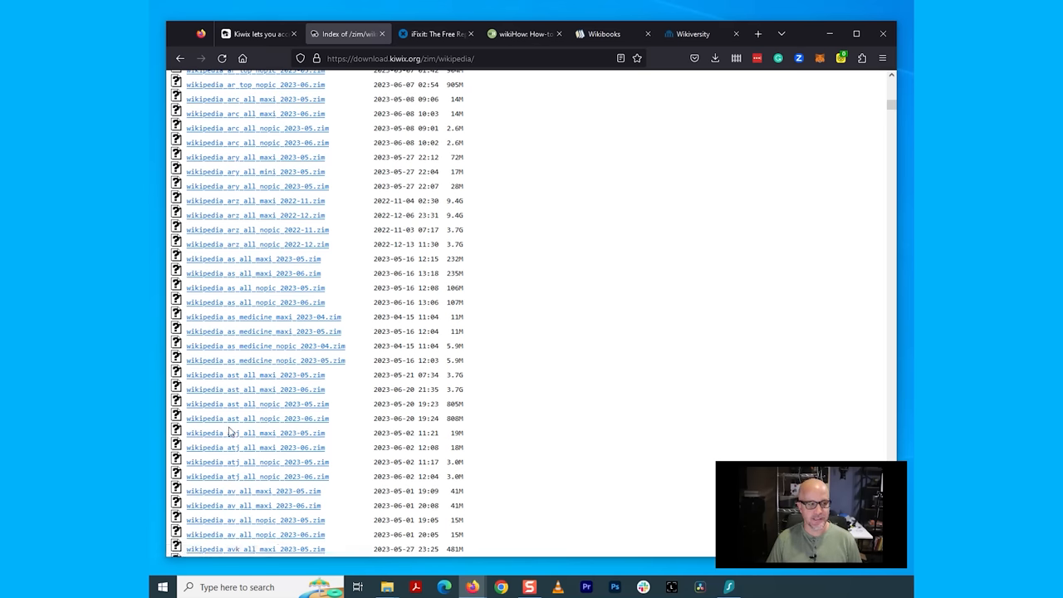
{"action": "scroll", "scroll_direction": "down", "scroll_amount": 3}
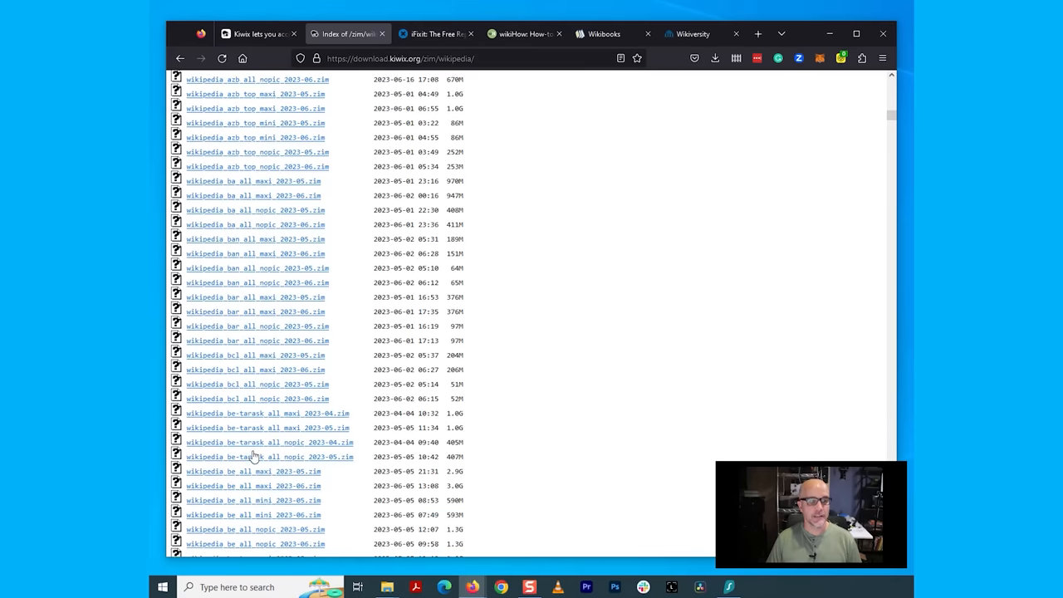
{"action": "scroll", "scroll_direction": "down", "scroll_amount": 3}
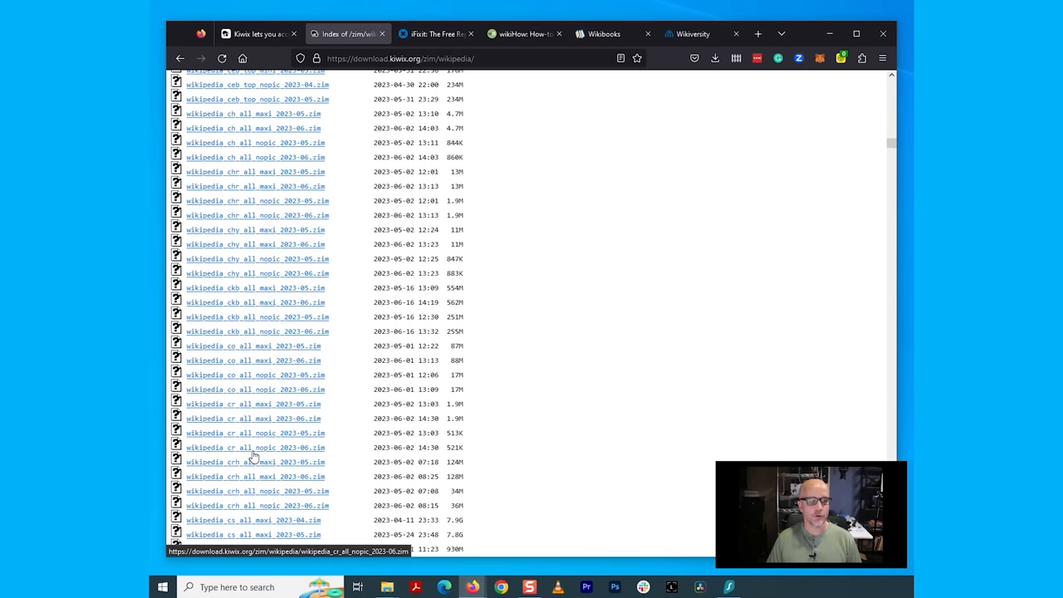
{"action": "scroll", "scroll_direction": "down", "scroll_amount": 3}
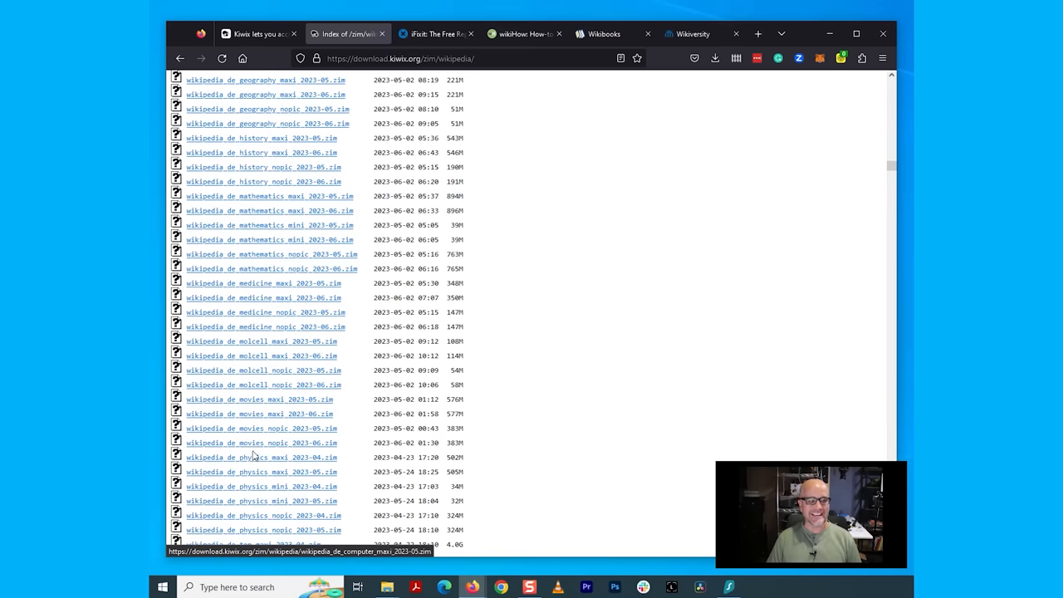
{"action": "scroll", "scroll_direction": "down", "scroll_amount": 3}
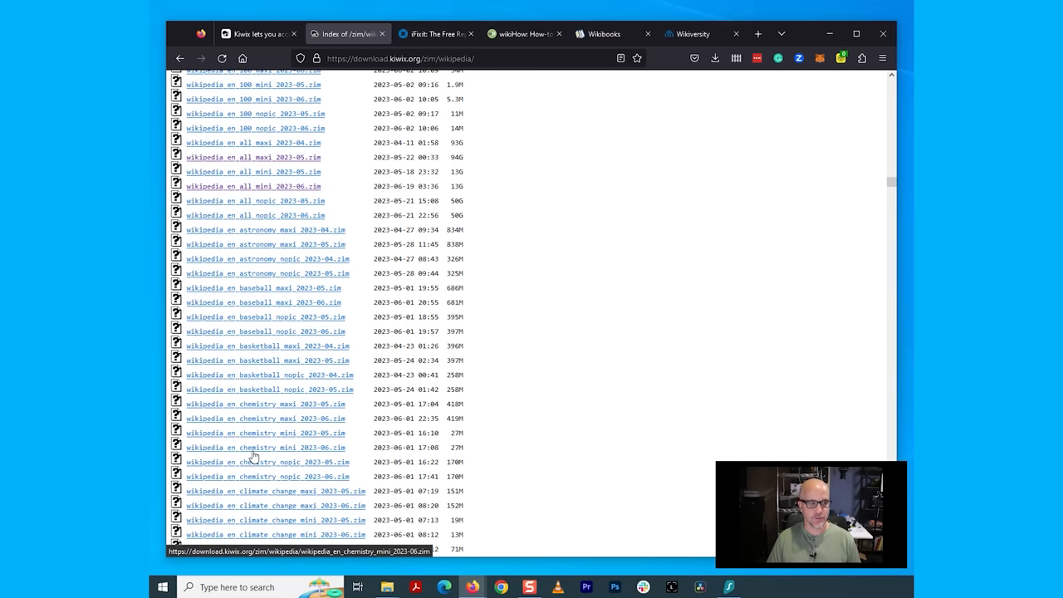
{"action": "mouse_move", "coordinate": [229, 311]}
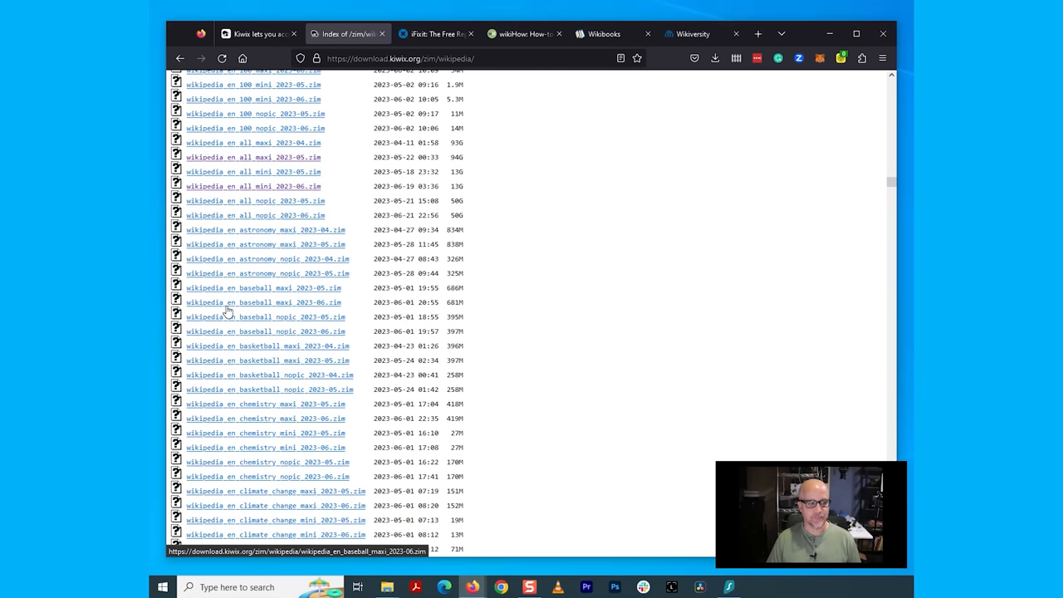
{"action": "mouse_move", "coordinate": [268, 370]}
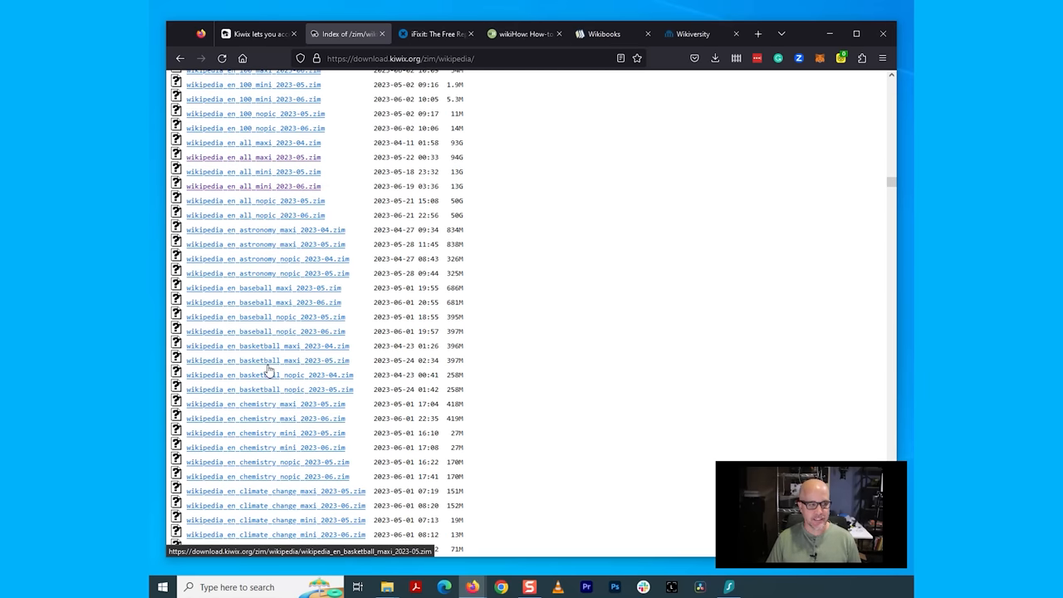
{"action": "mouse_move", "coordinate": [318, 492]}
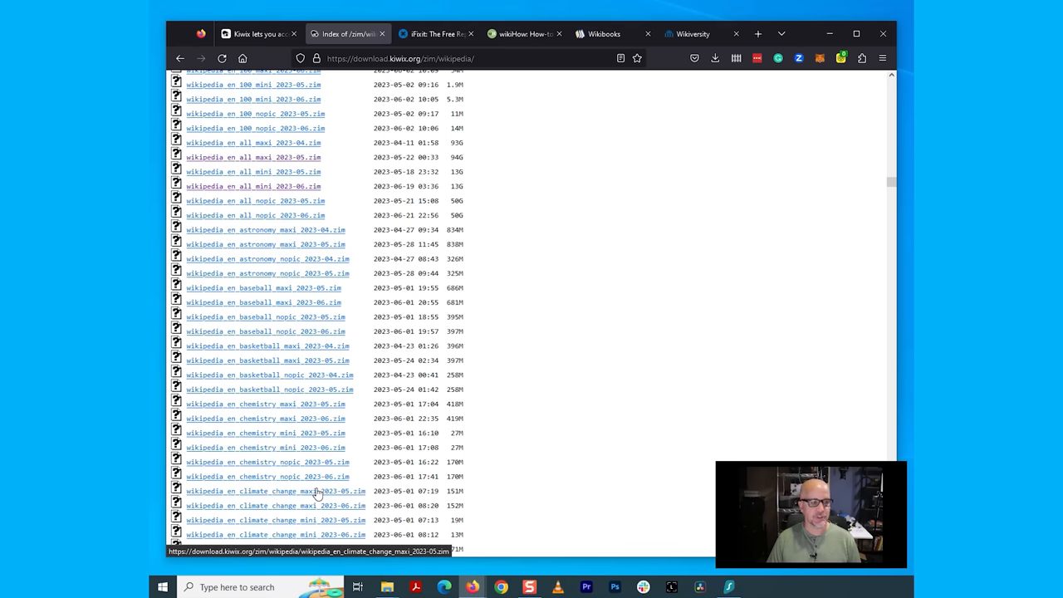
{"action": "mouse_move", "coordinate": [299, 302]}
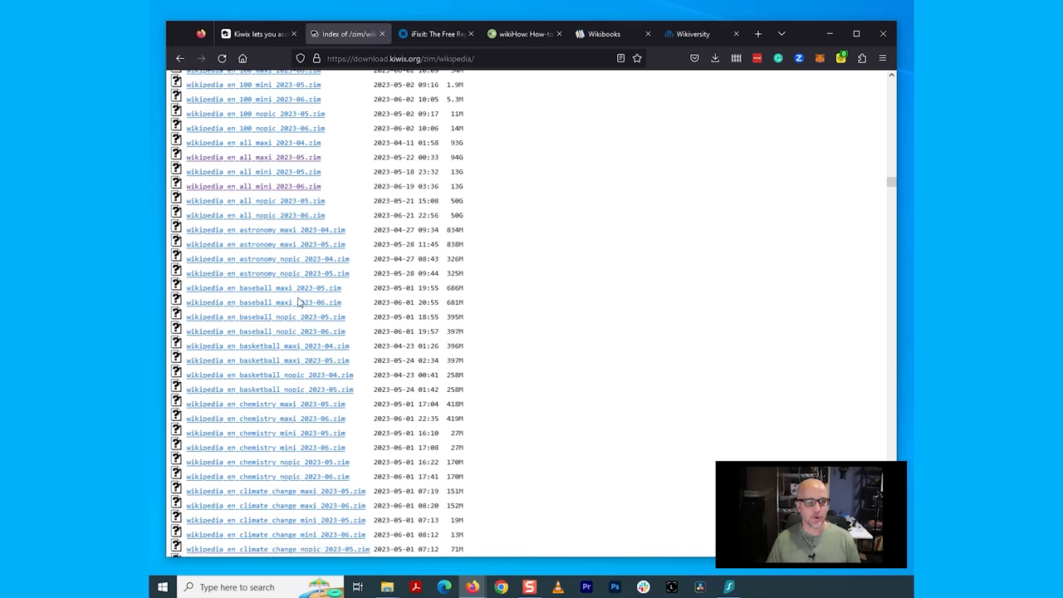
Drag-select the six wikipedia_en_all rows covering the maxi, mini and nopic editions
{"action": "scroll", "scroll_direction": "down", "scroll_amount": 3}
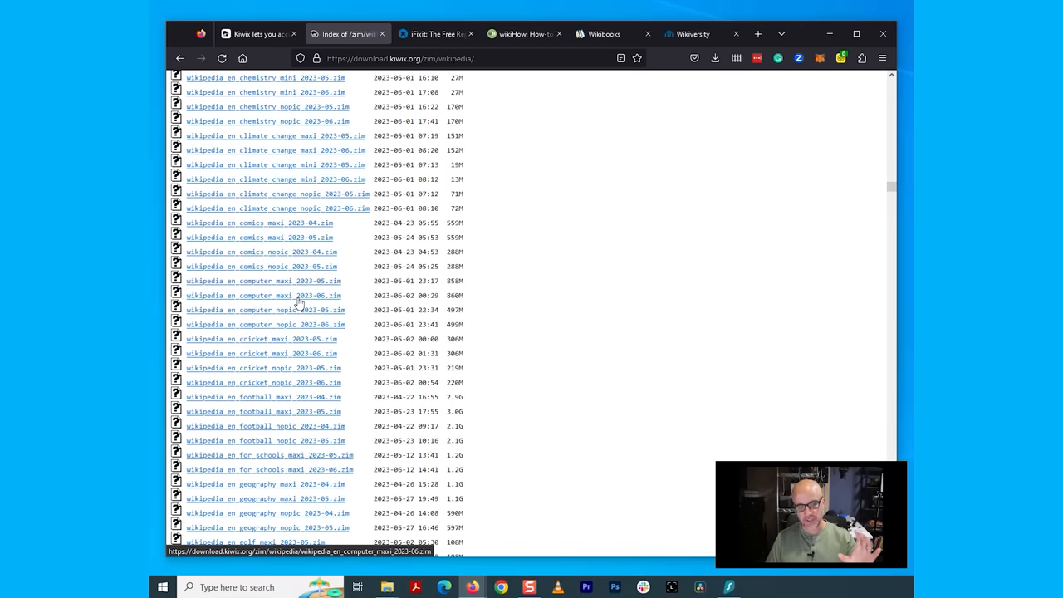
{"action": "scroll", "scroll_direction": "down", "scroll_amount": 3}
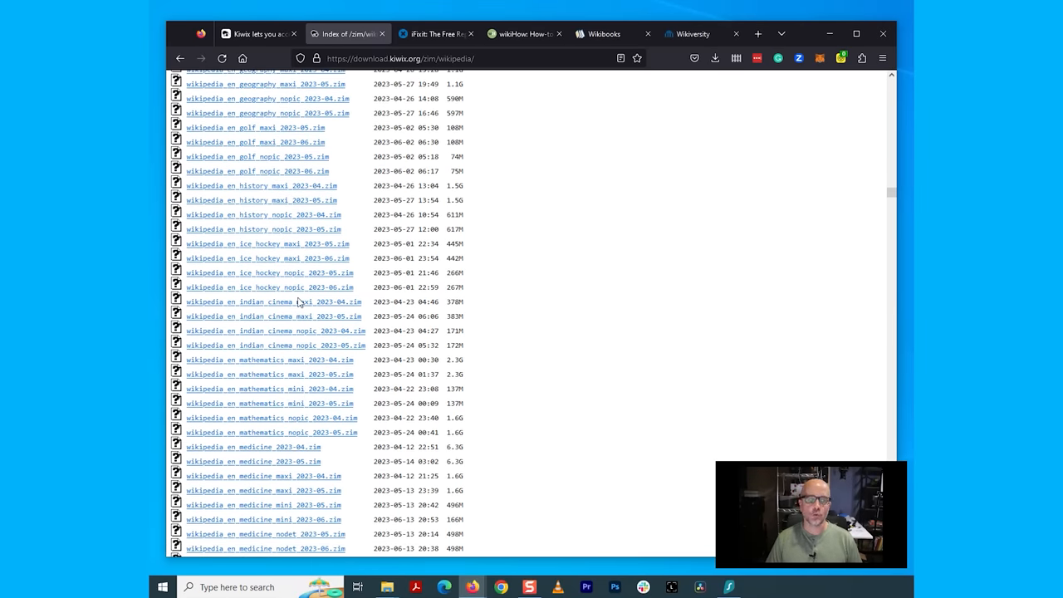
{"action": "scroll", "scroll_direction": "up", "scroll_amount": 3}
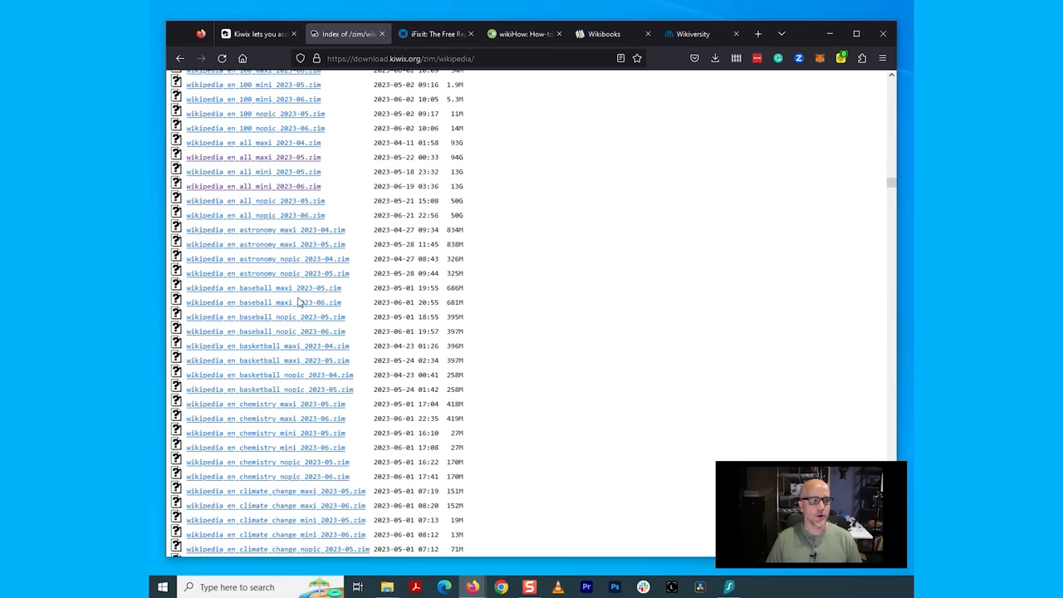
{"action": "mouse_move", "coordinate": [252, 151]}
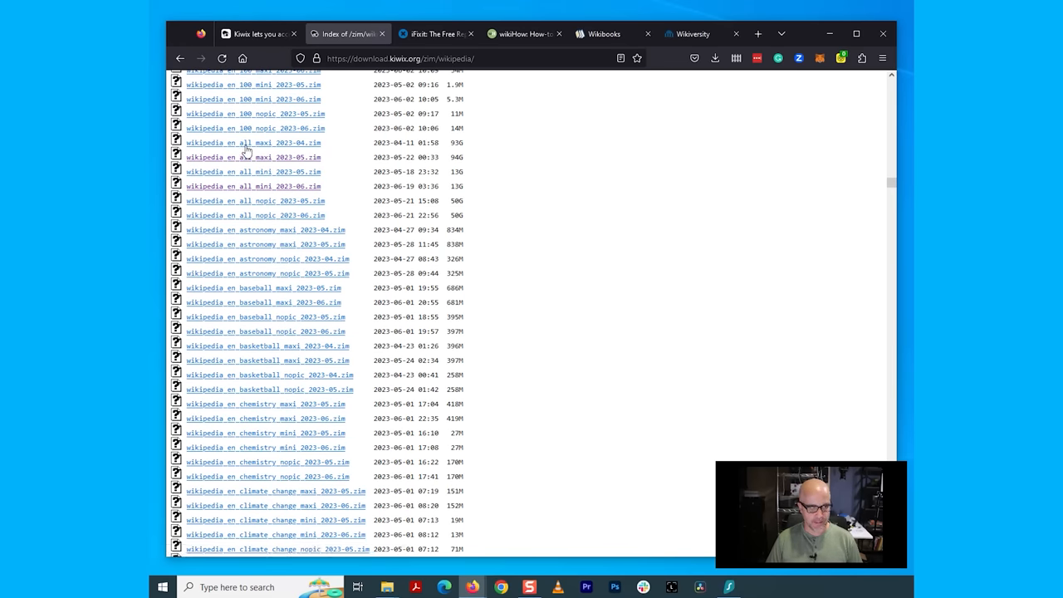
{"action": "mouse_move", "coordinate": [361, 153]}
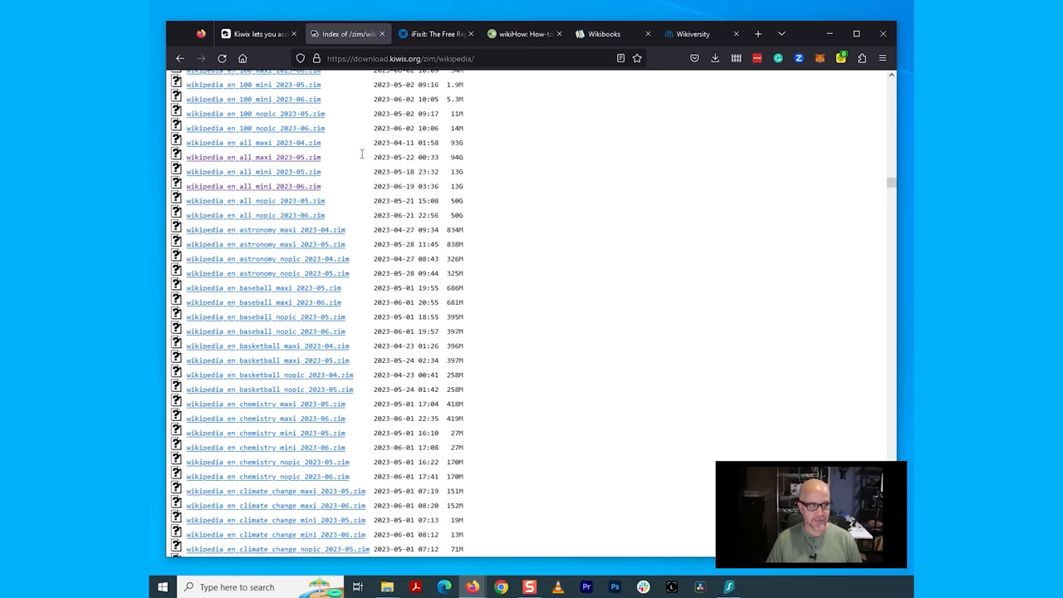
{"action": "mouse_move", "coordinate": [262, 148]}
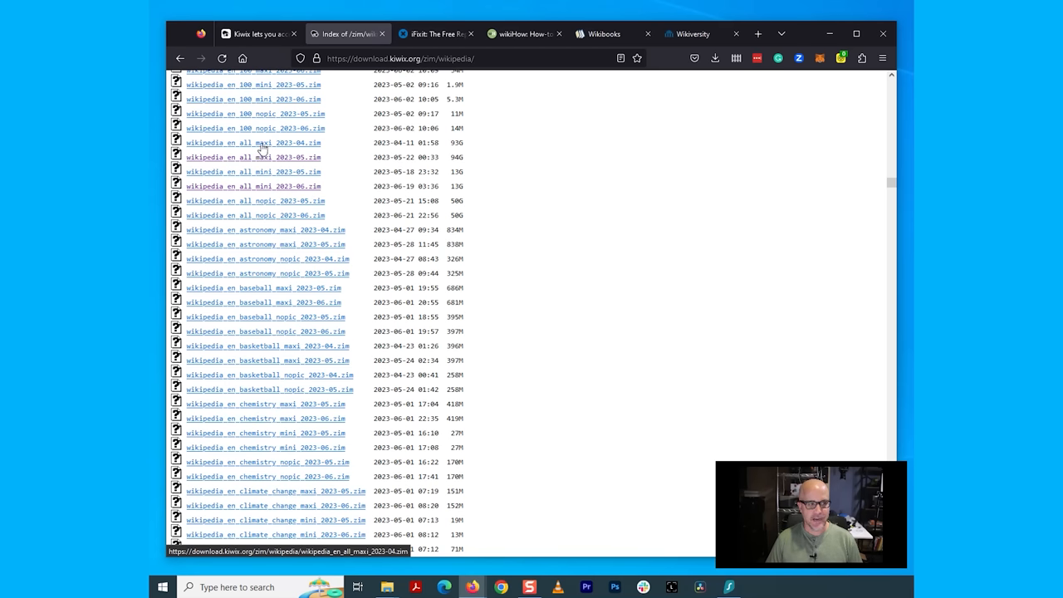
{"action": "mouse_move", "coordinate": [488, 226]}
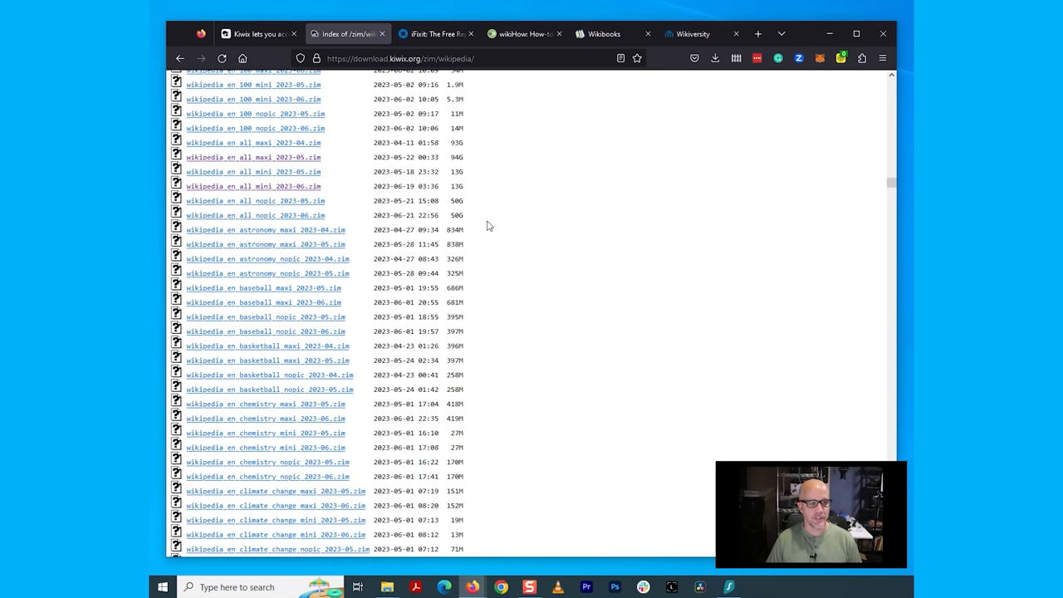
{"action": "left_click_drag", "start_coordinate": [253, 142], "coordinate": [265, 230]}
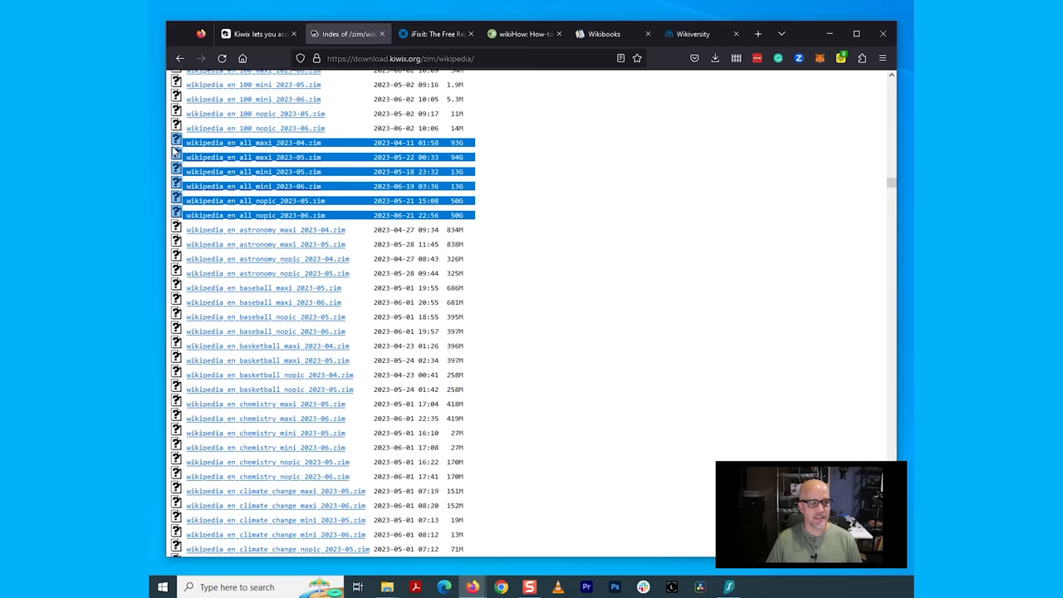
{"action": "mouse_move", "coordinate": [268, 154]}
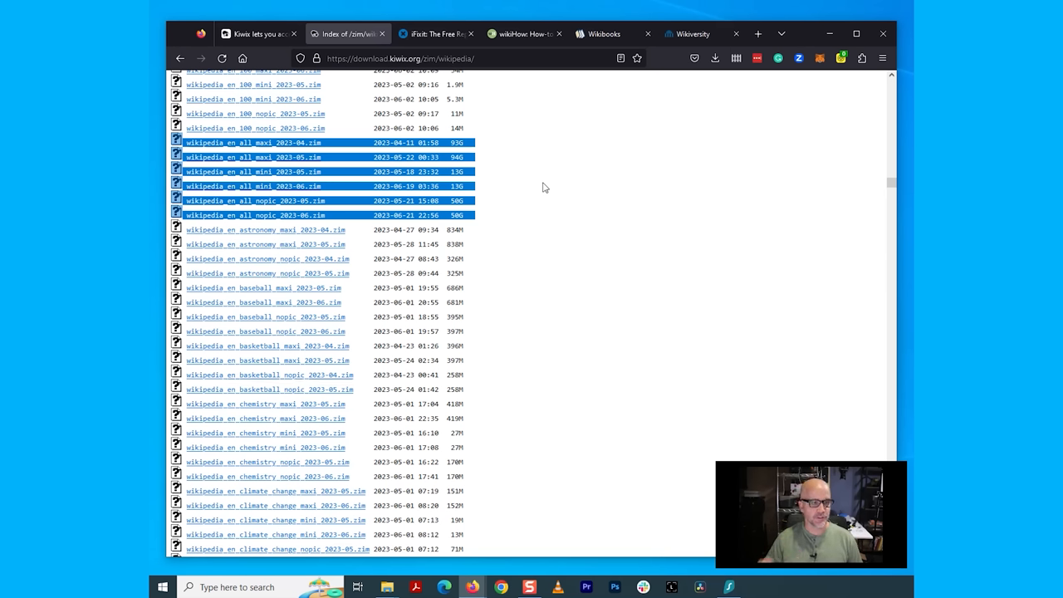
{"action": "mouse_move", "coordinate": [487, 165]}
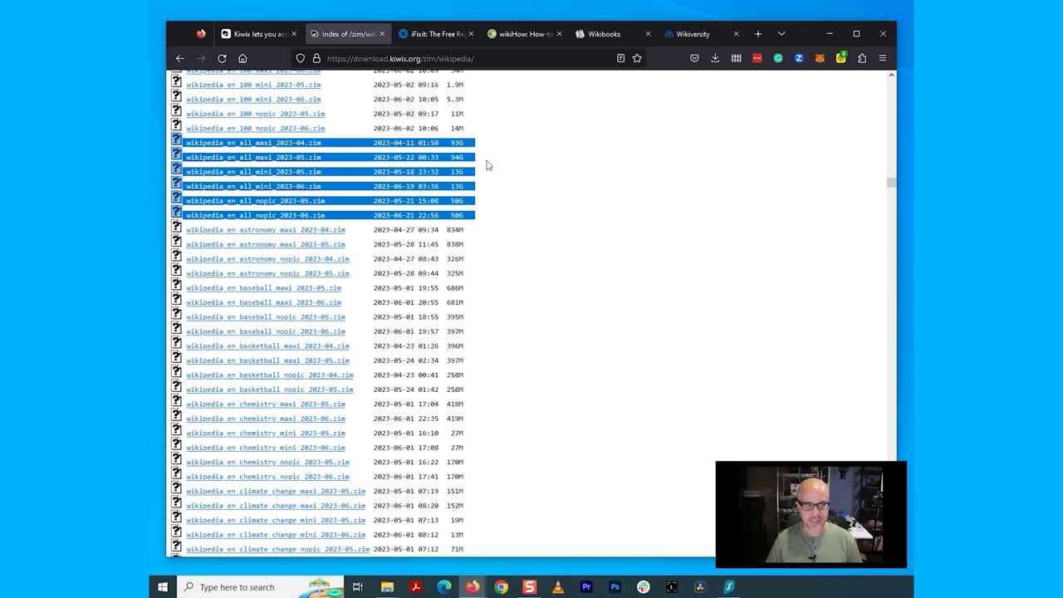
{"action": "mouse_move", "coordinate": [459, 157]}
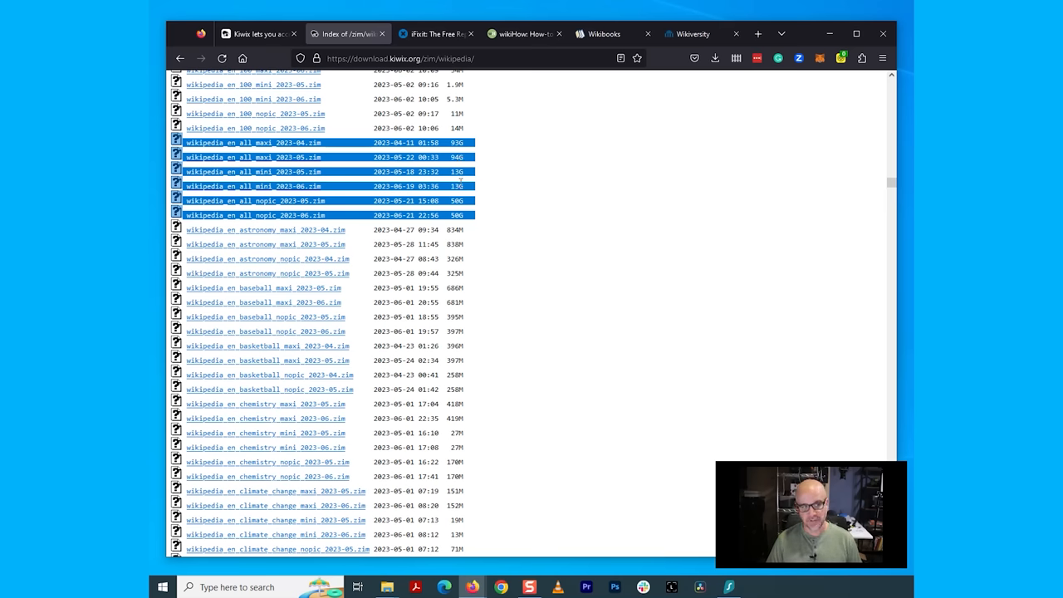
Select only the 94G wikipedia_en_all_maxi_2023-05.zim row
{"action": "left_click", "coordinate": [535, 163]}
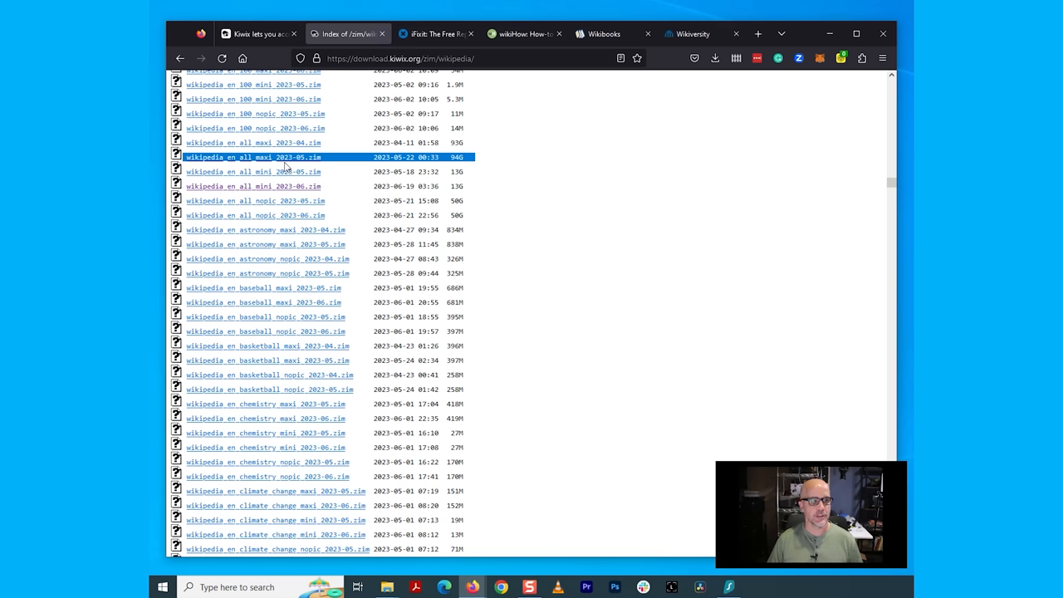
{"action": "mouse_move", "coordinate": [359, 169]}
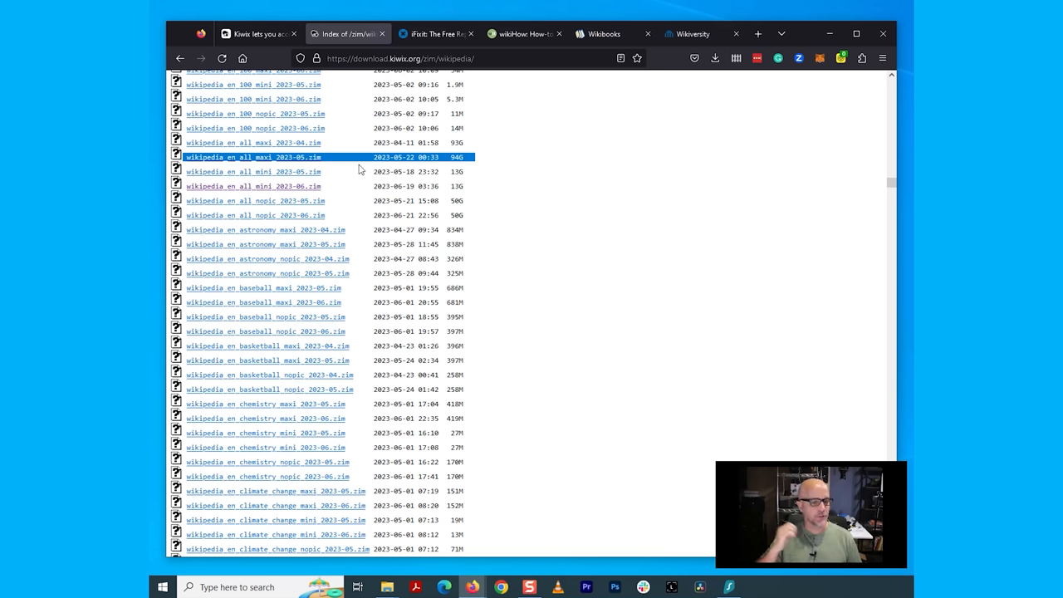
{"action": "mouse_move", "coordinate": [290, 157]}
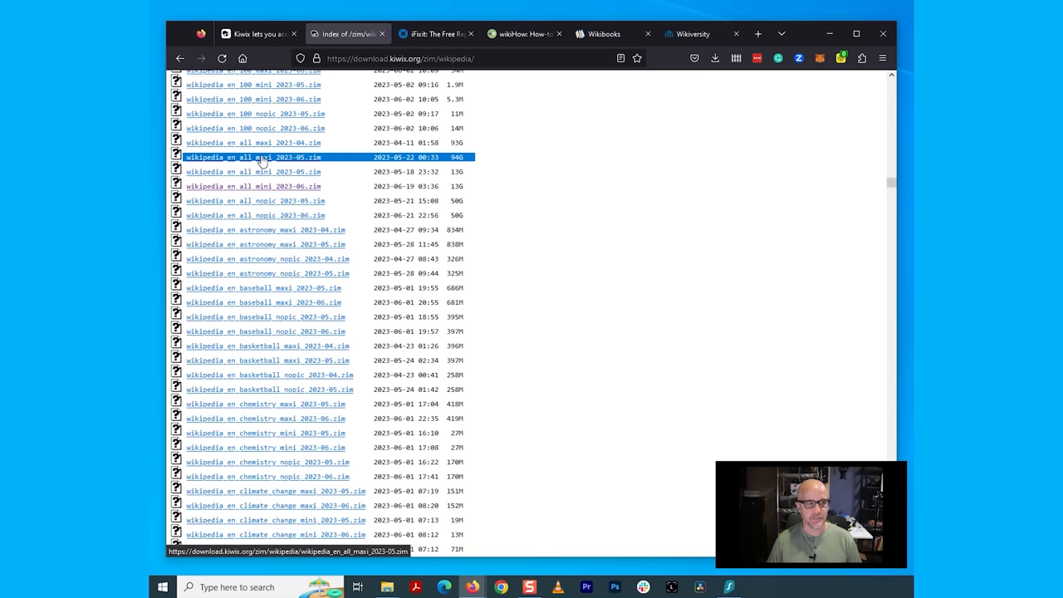
Choose Save Link As for wikipedia_en_all_maxi_2023-05.zim
{"action": "right_click", "coordinate": [253, 157]}
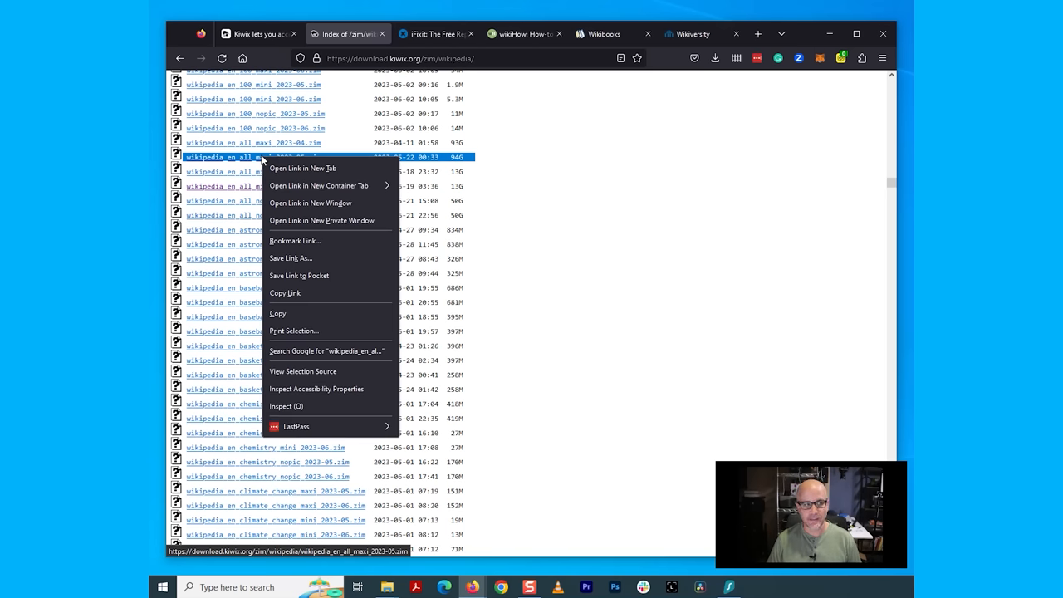
{"action": "mouse_move", "coordinate": [332, 258]}
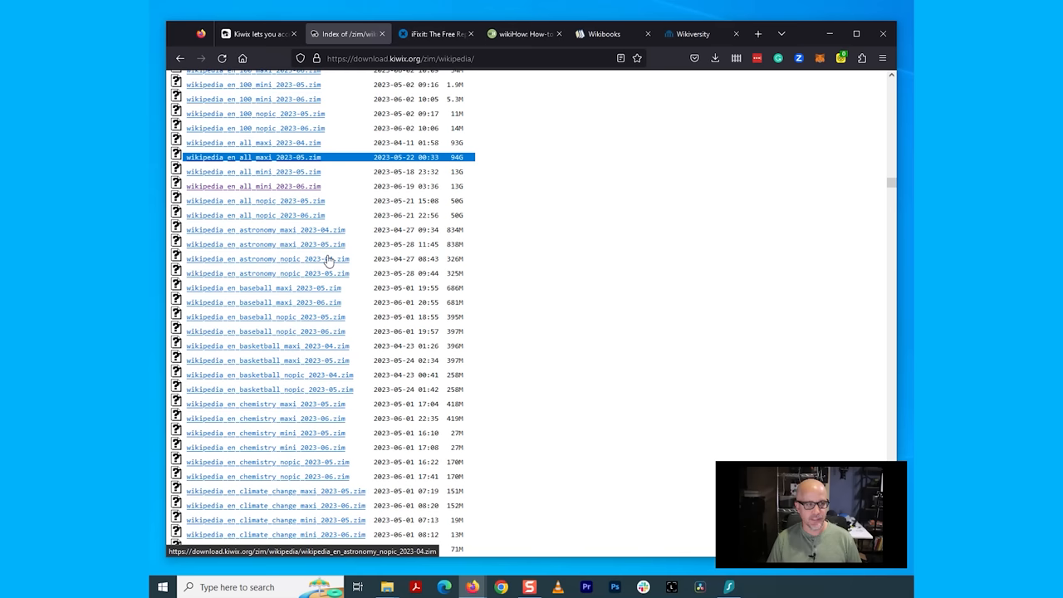
{"action": "left_click", "coordinate": [253, 157]}
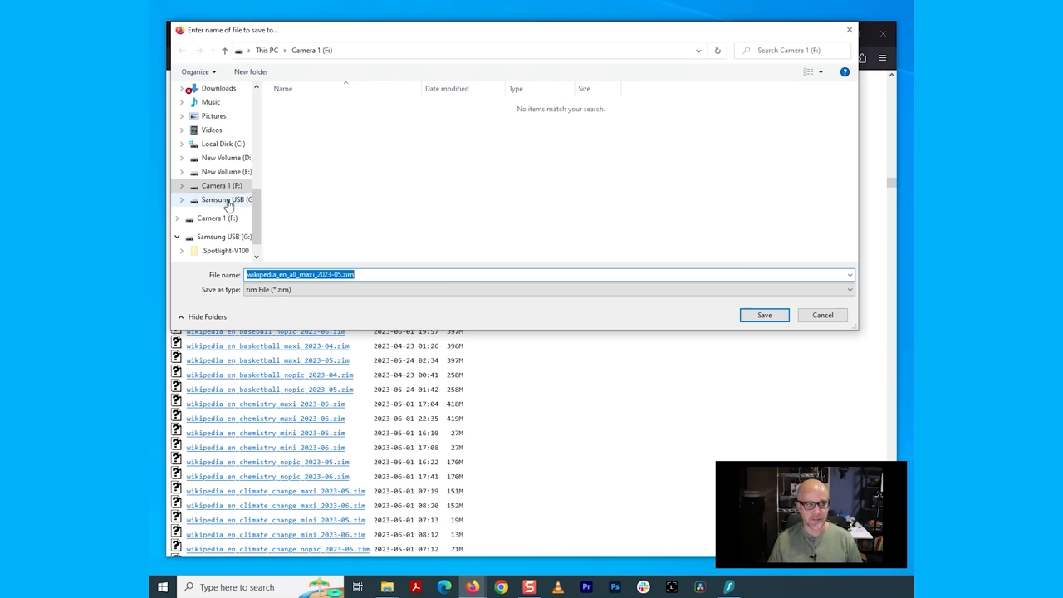
Check Samsung USB (G:), find the maxi file already there, and cancel saving
{"action": "left_click", "coordinate": [227, 200]}
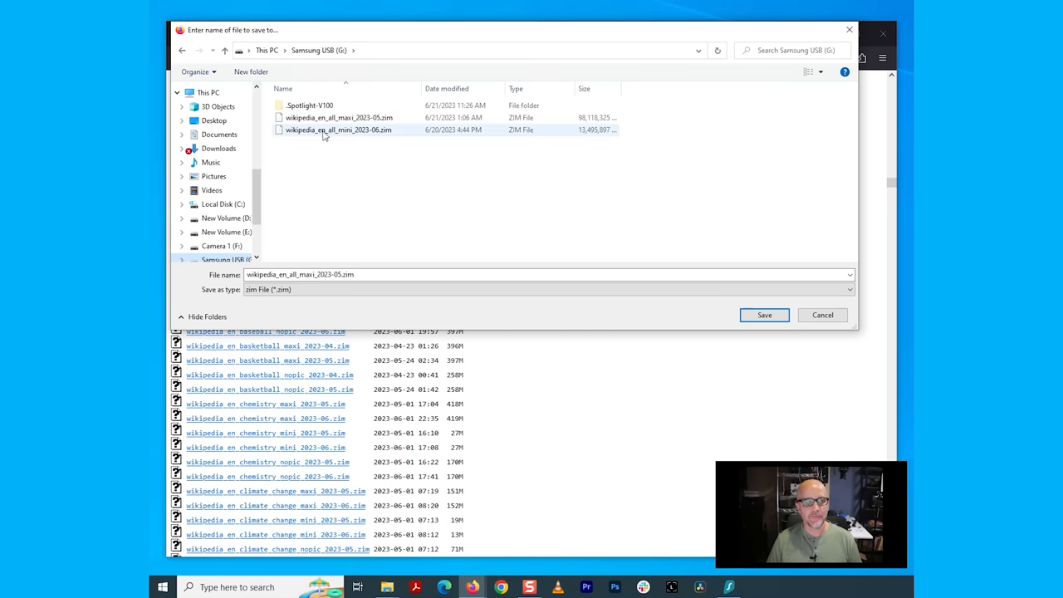
{"action": "mouse_move", "coordinate": [378, 117]}
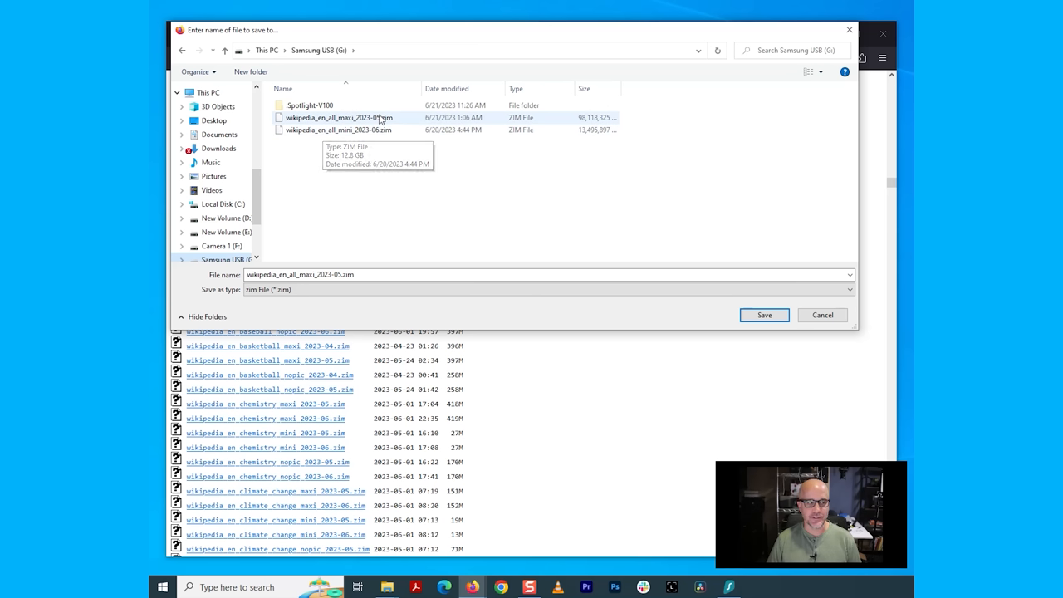
{"action": "mouse_move", "coordinate": [395, 152]}
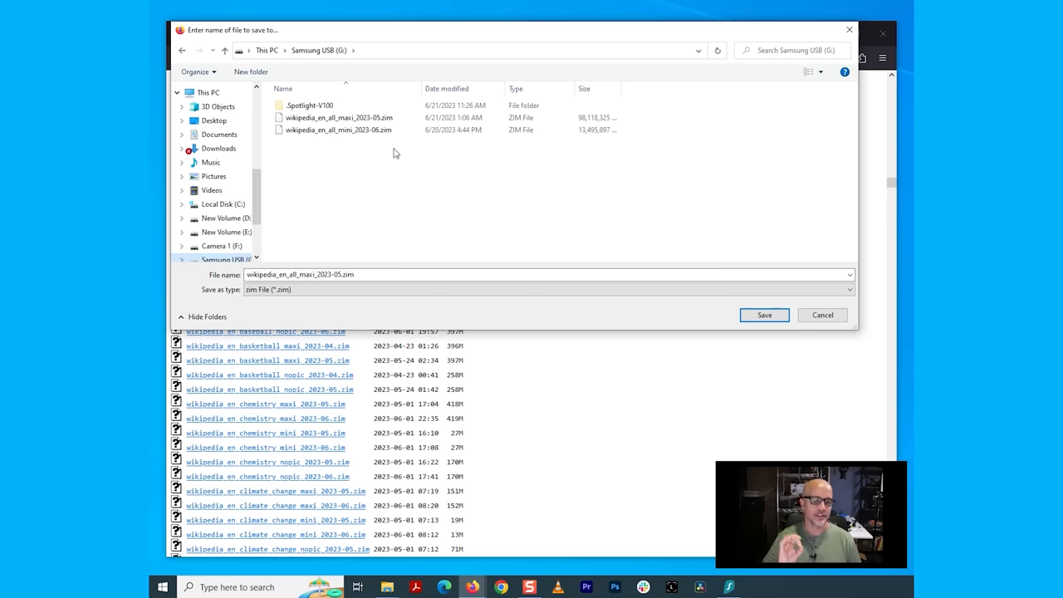
{"action": "mouse_move", "coordinate": [737, 258]}
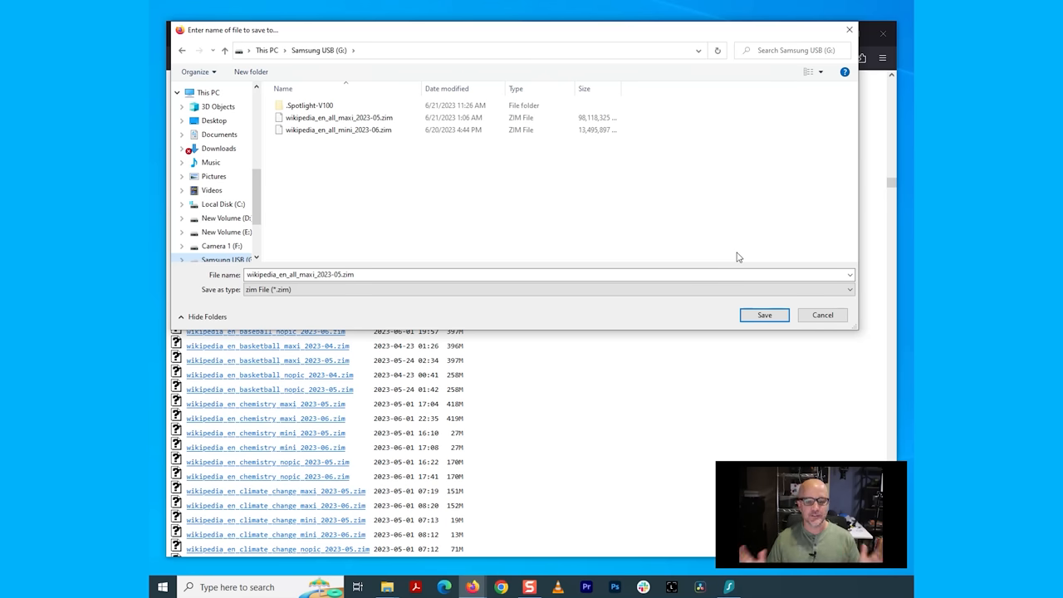
{"action": "mouse_move", "coordinate": [764, 315]}
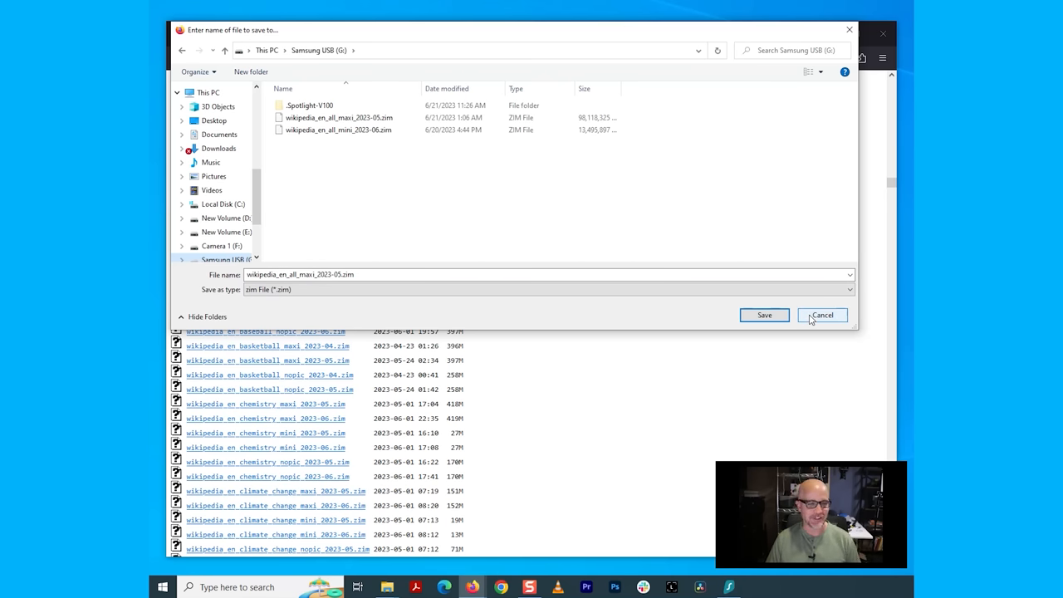
{"action": "left_click", "coordinate": [821, 315]}
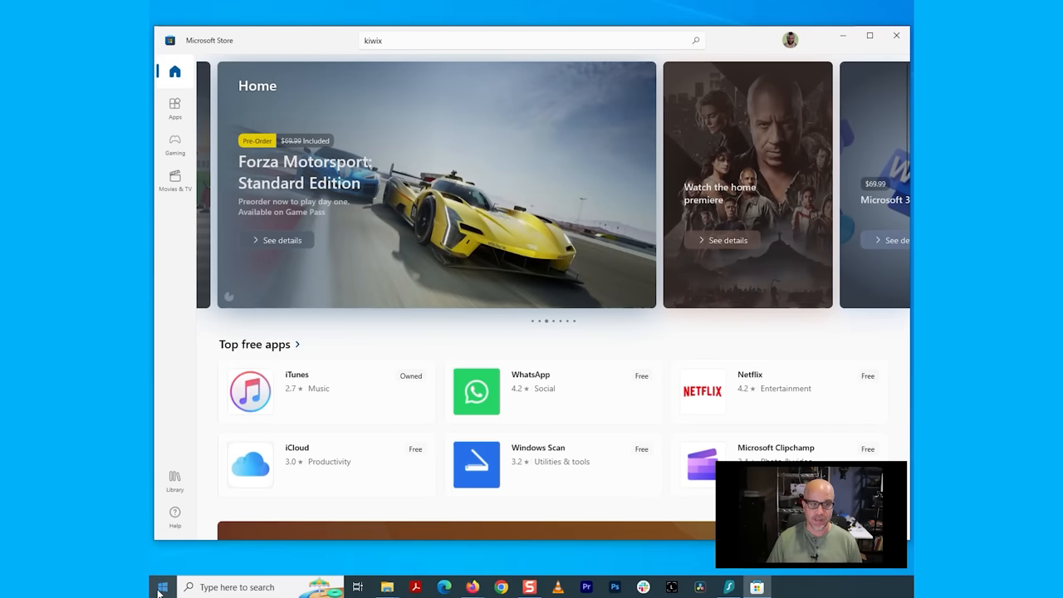
{"action": "mouse_move", "coordinate": [162, 586]}
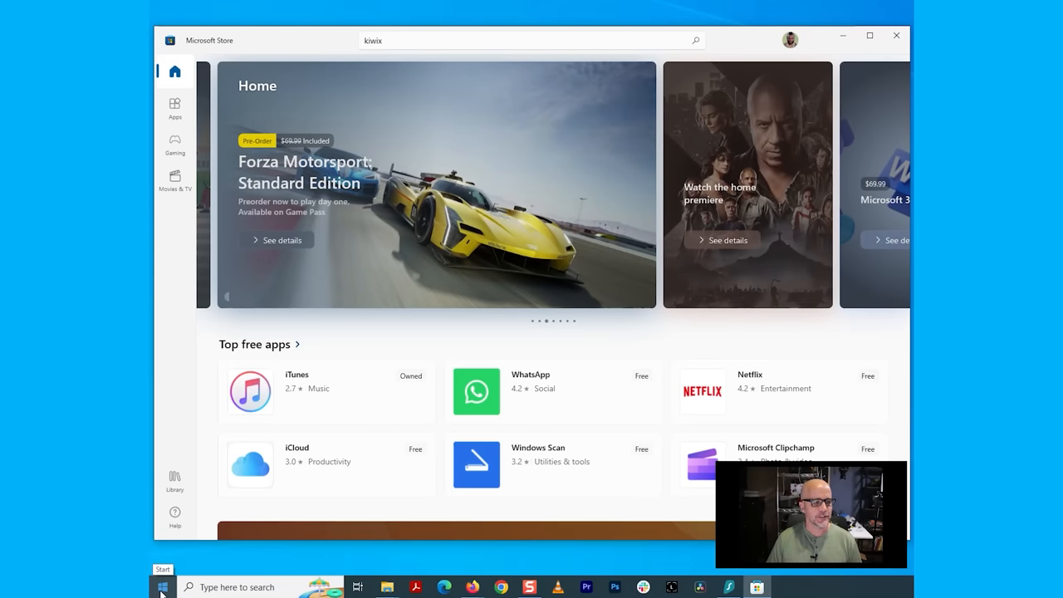
Browse the Start menu app list, then search Windows for 'microsoft Edge'
{"action": "left_click", "coordinate": [163, 587]}
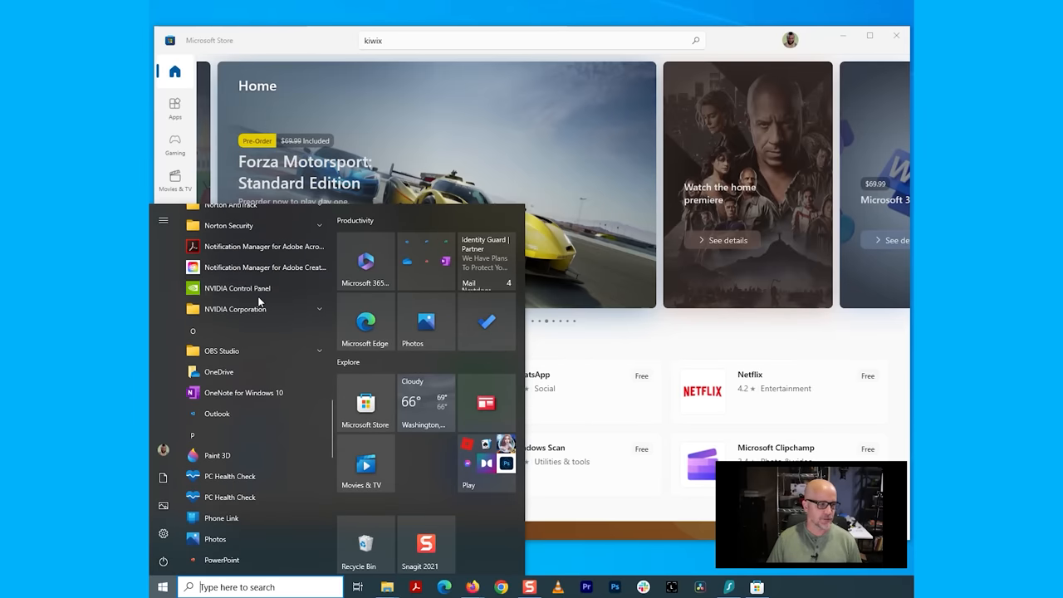
{"action": "scroll", "scroll_direction": "up", "scroll_amount": 3}
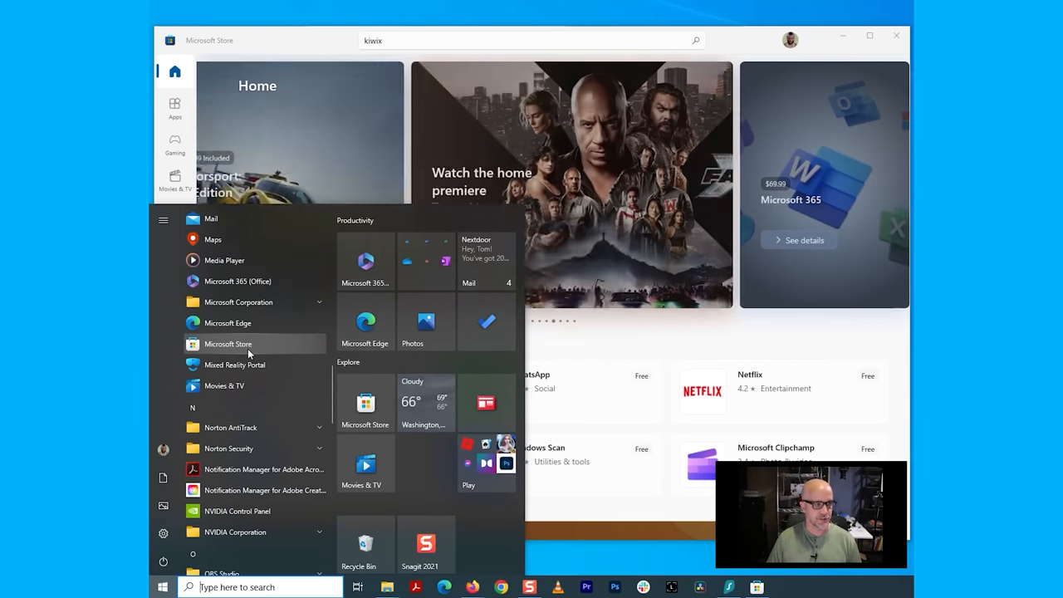
{"action": "left_click", "coordinate": [258, 588]}
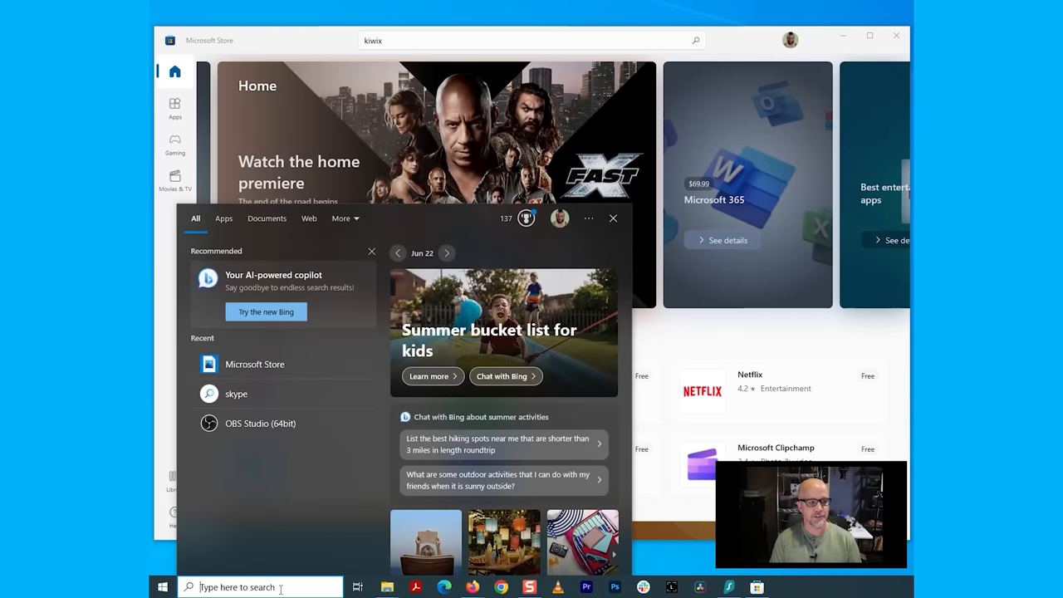
{"action": "type", "text": "microsoft Edge"}
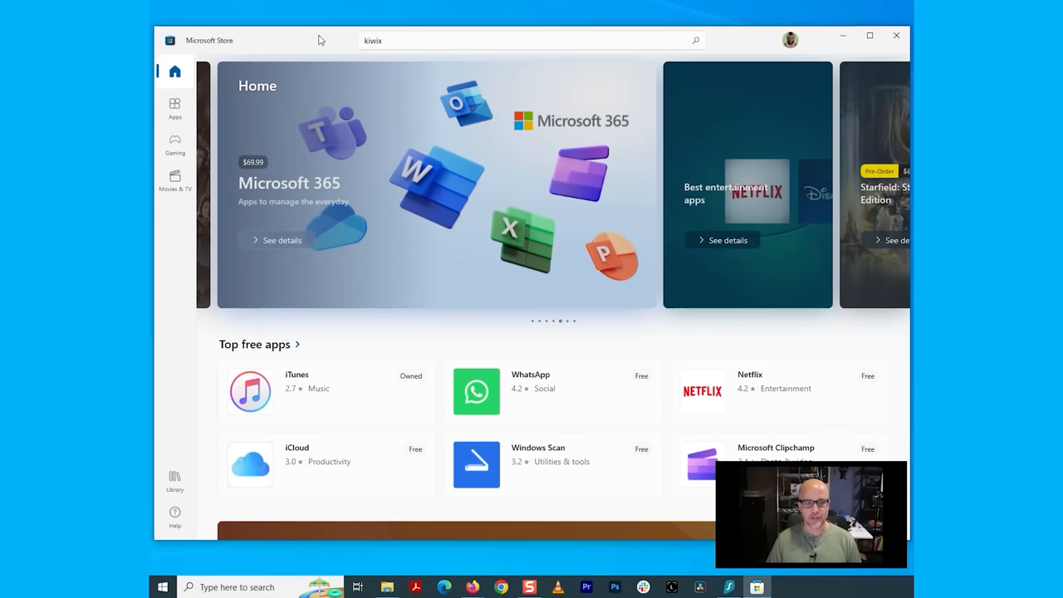
Pick Kiwix JS from the Store search suggestions and install it
{"action": "left_click", "coordinate": [514, 40]}
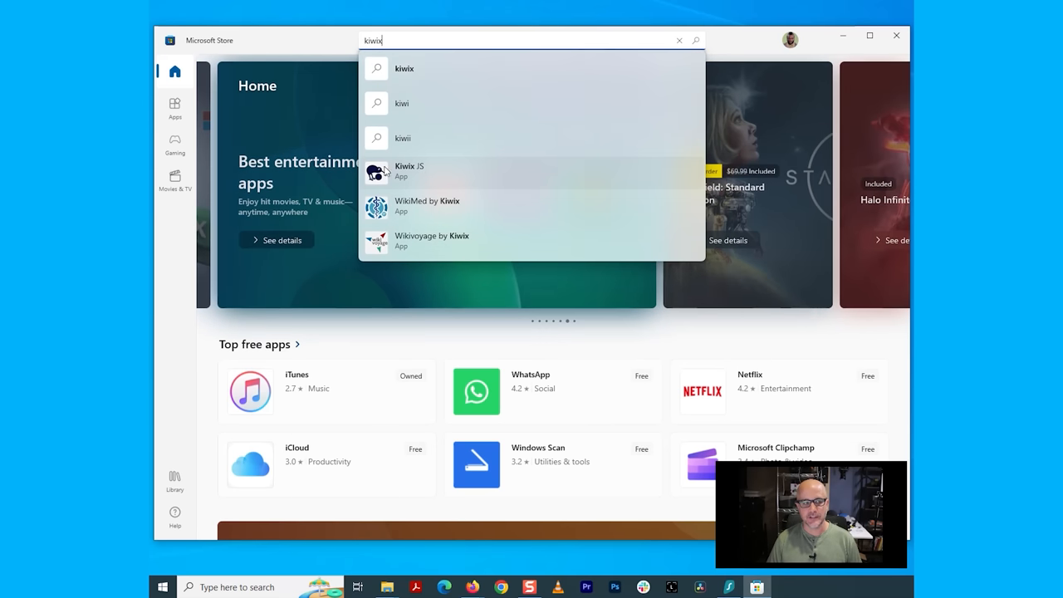
{"action": "left_click", "coordinate": [410, 170]}
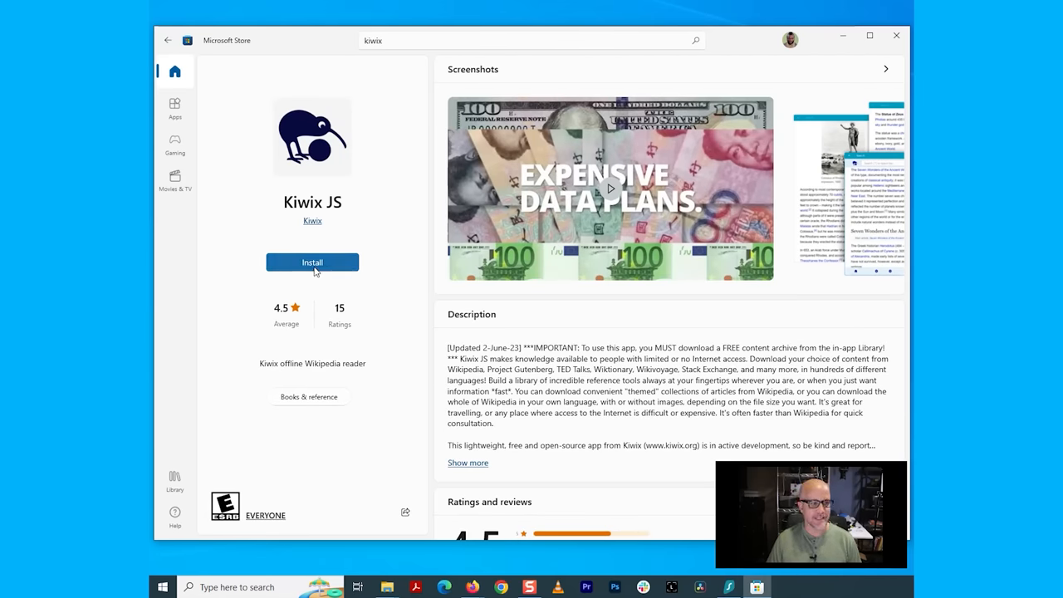
{"action": "left_click", "coordinate": [312, 262]}
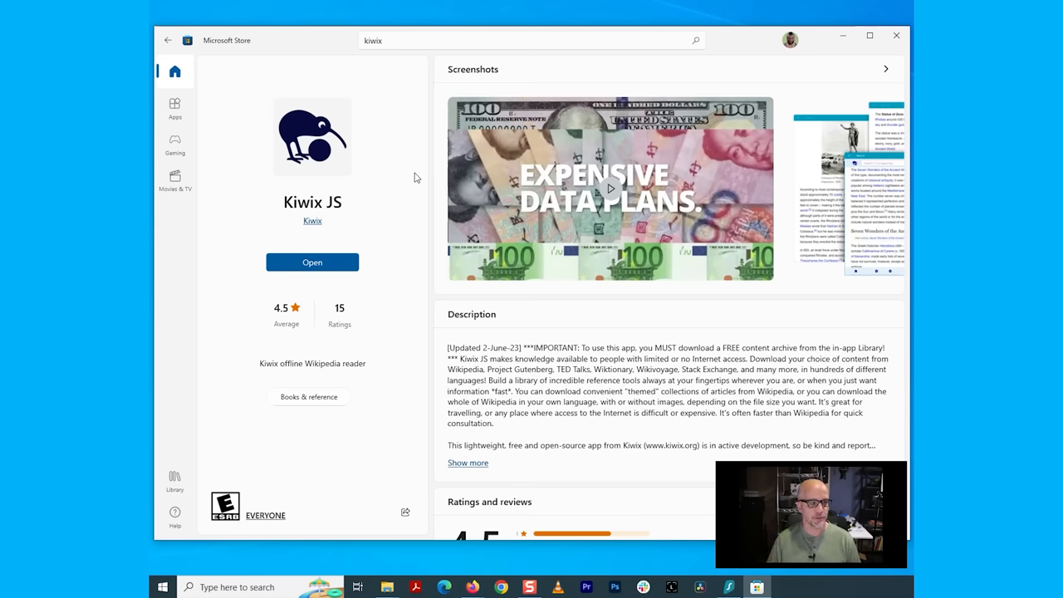
{"action": "mouse_move", "coordinate": [429, 254]}
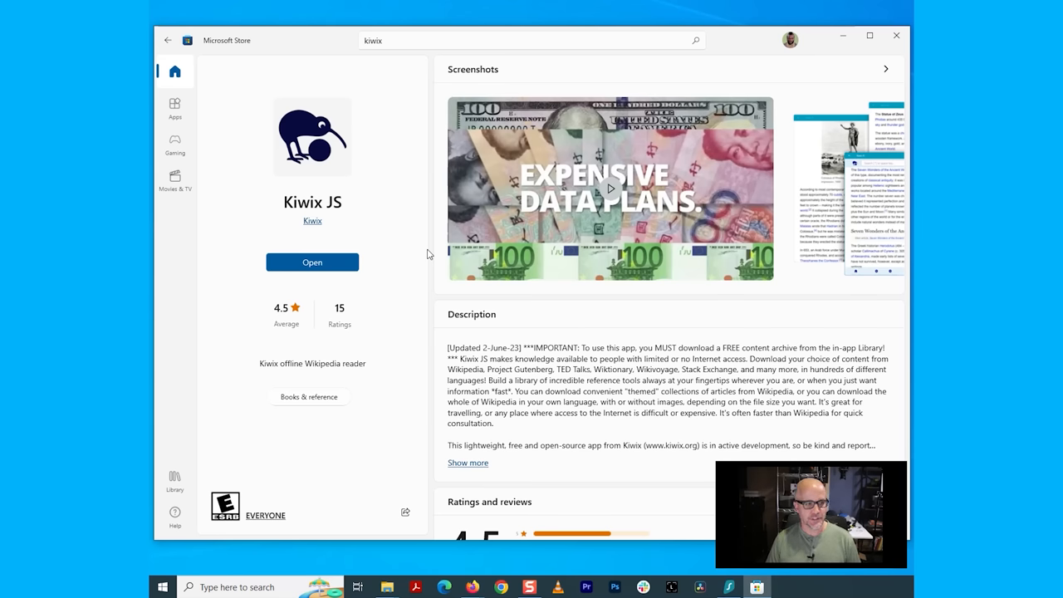
Launch Kiwix JS and choose to load a single archive file from configuration
{"action": "left_click", "coordinate": [312, 263]}
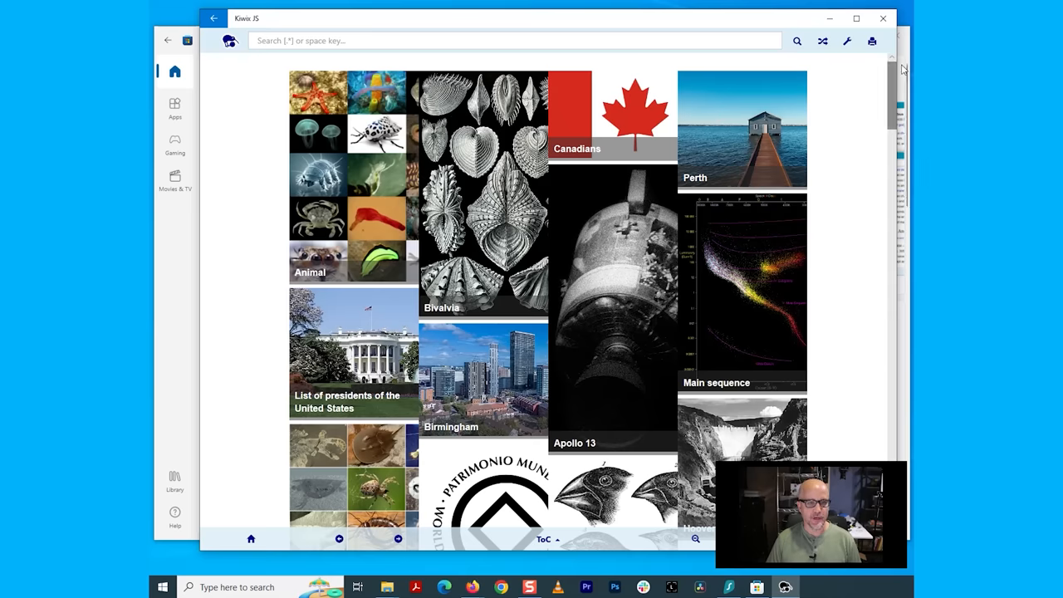
{"action": "mouse_move", "coordinate": [846, 40]}
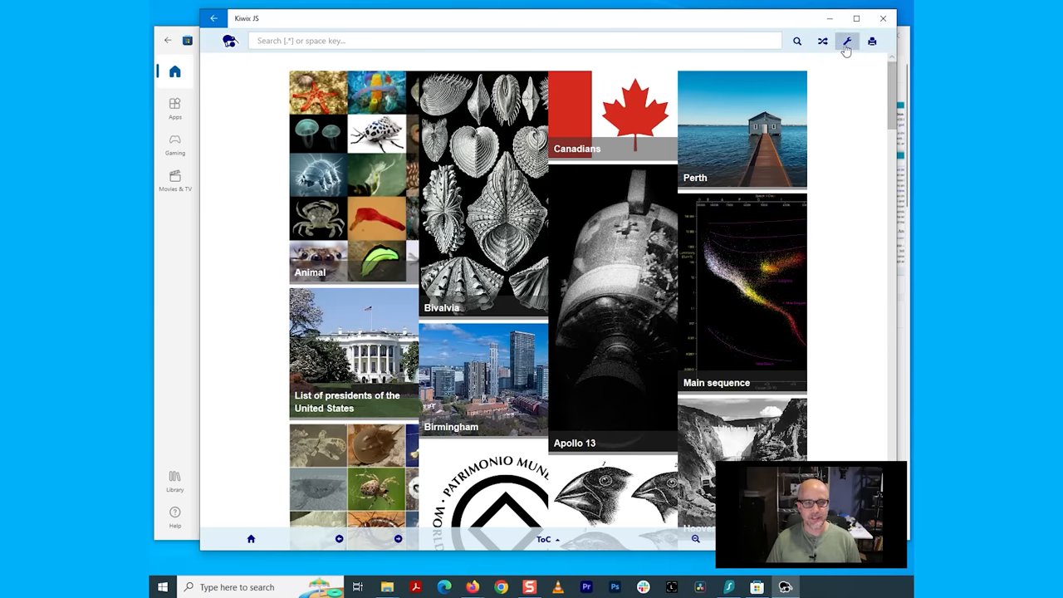
{"action": "mouse_move", "coordinate": [847, 41]}
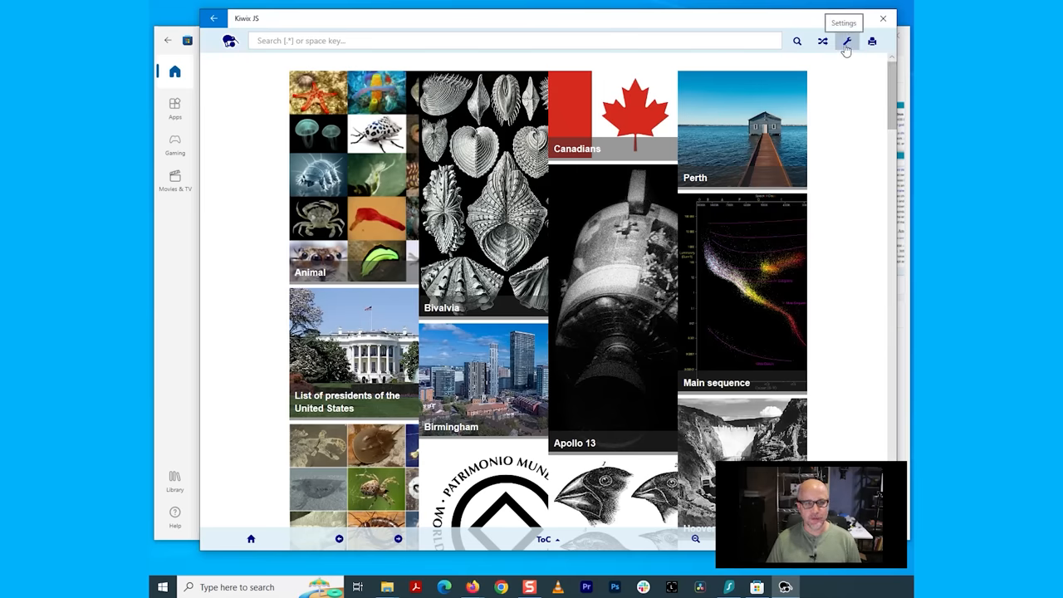
{"action": "left_click", "coordinate": [846, 40]}
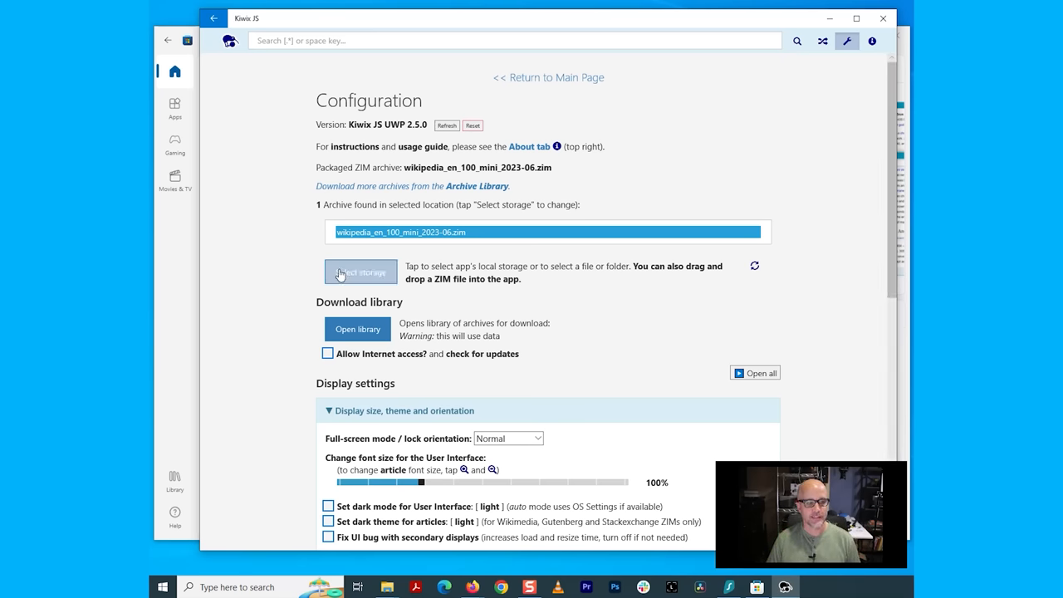
{"action": "left_click", "coordinate": [361, 271]}
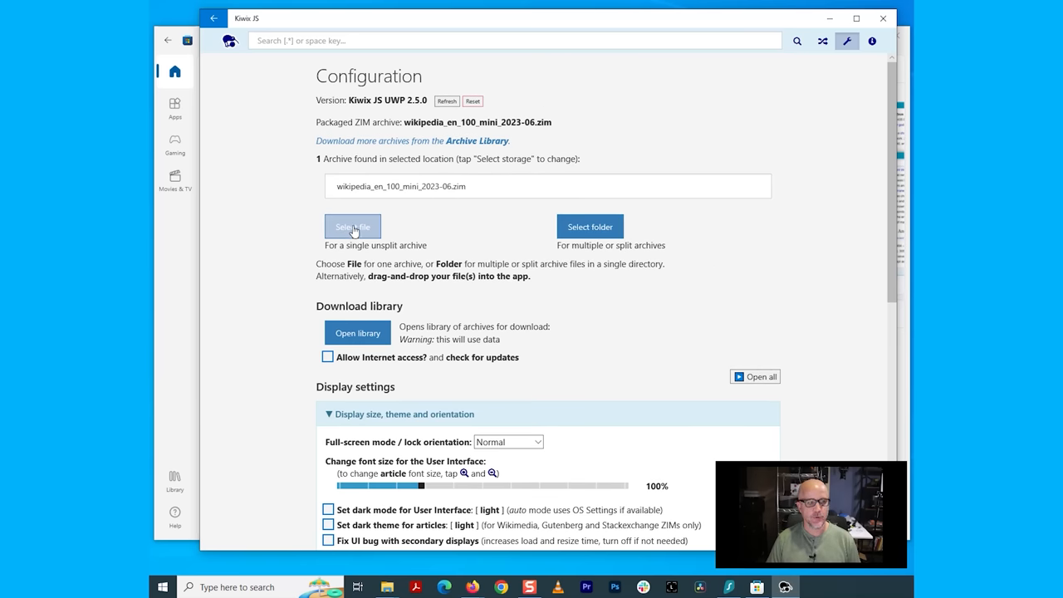
{"action": "left_click", "coordinate": [353, 226]}
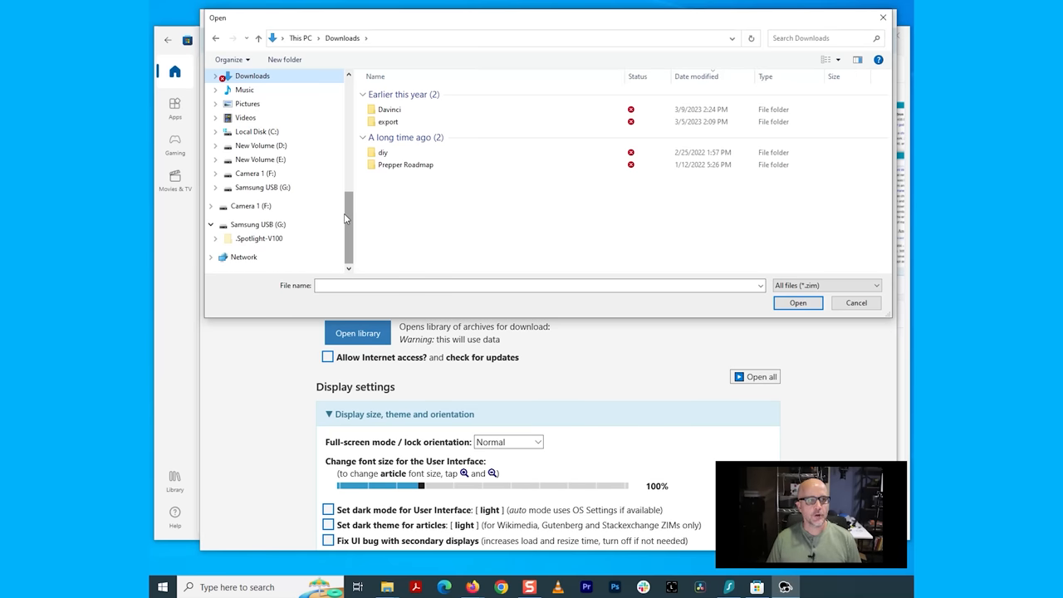
{"action": "mouse_move", "coordinate": [349, 214]}
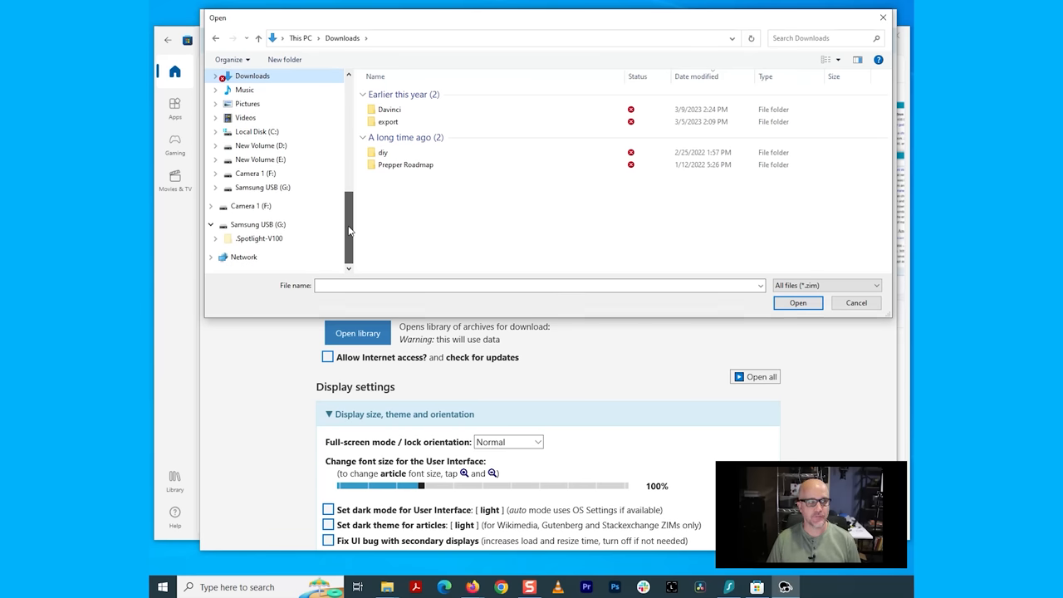
Open wikipedia_en_all_maxi_2023-05.zim from the Samsung USB (G:) drive
{"action": "left_click", "coordinate": [263, 187]}
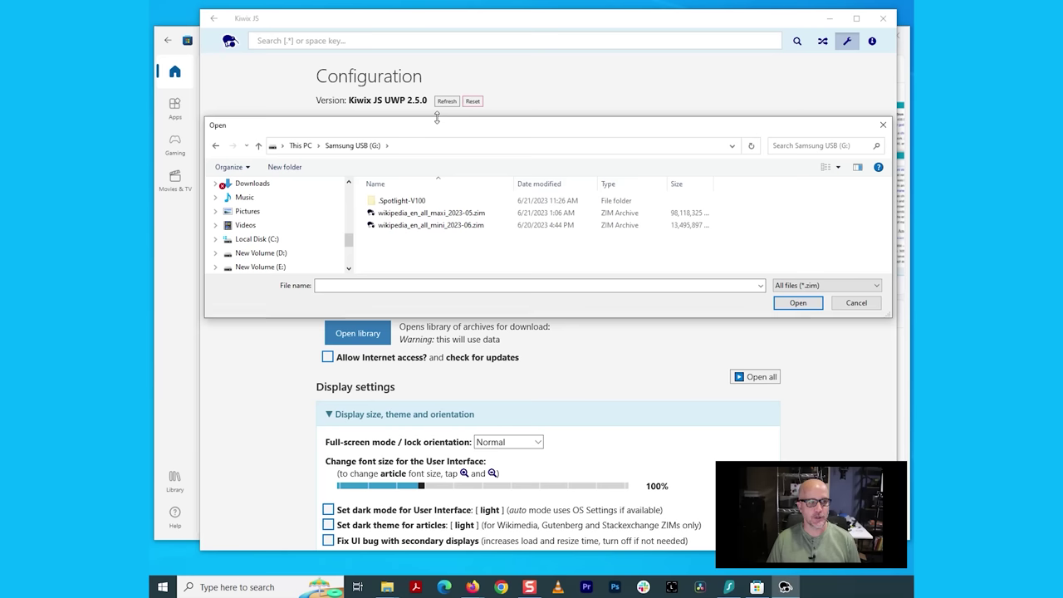
{"action": "scroll", "scroll_direction": "down", "scroll_amount": 3}
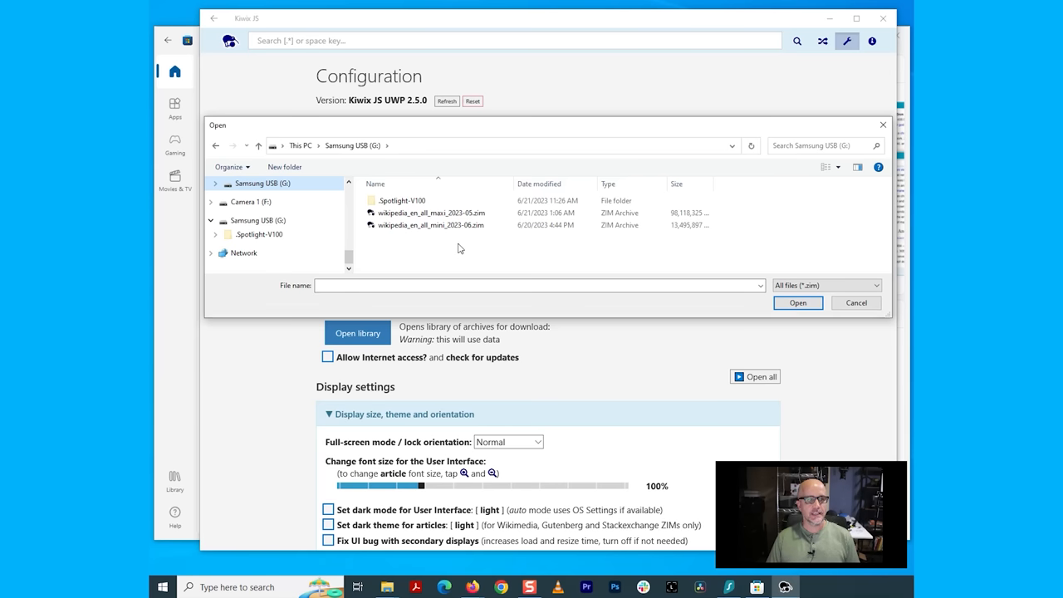
{"action": "left_click", "coordinate": [430, 225]}
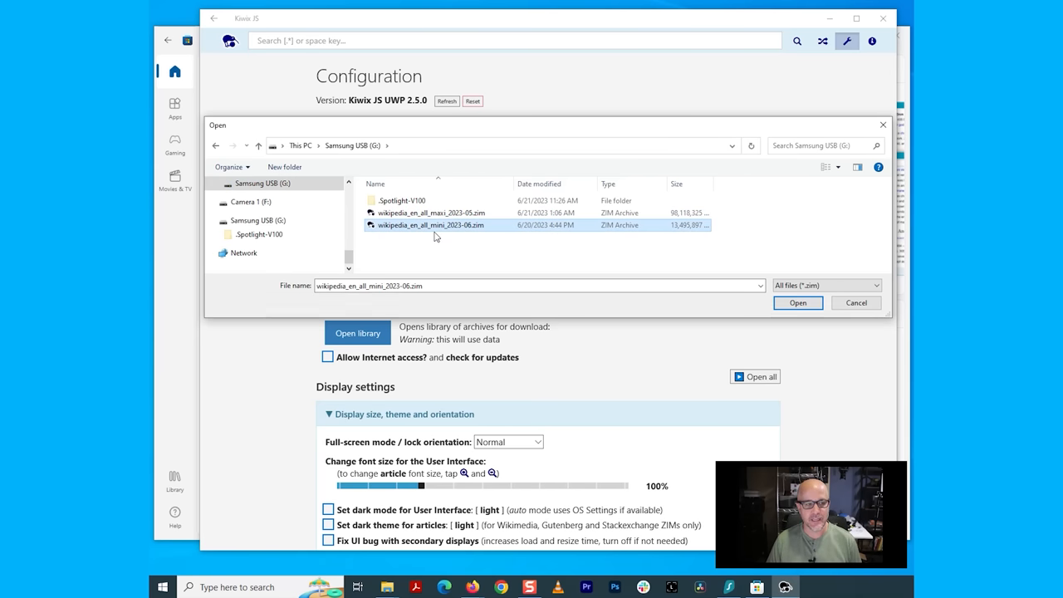
{"action": "mouse_move", "coordinate": [438, 259]}
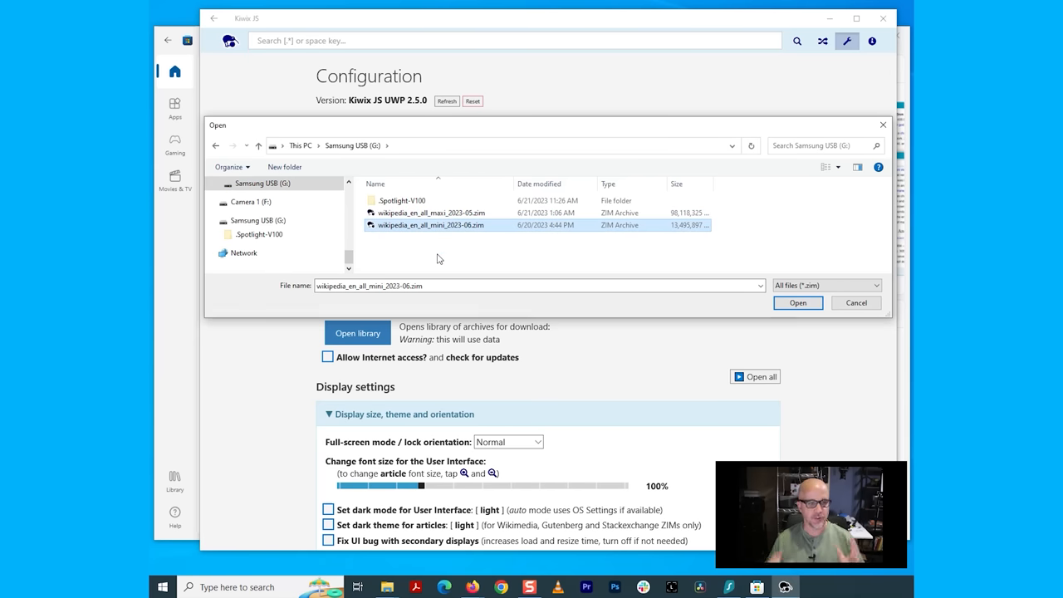
{"action": "mouse_move", "coordinate": [431, 213]}
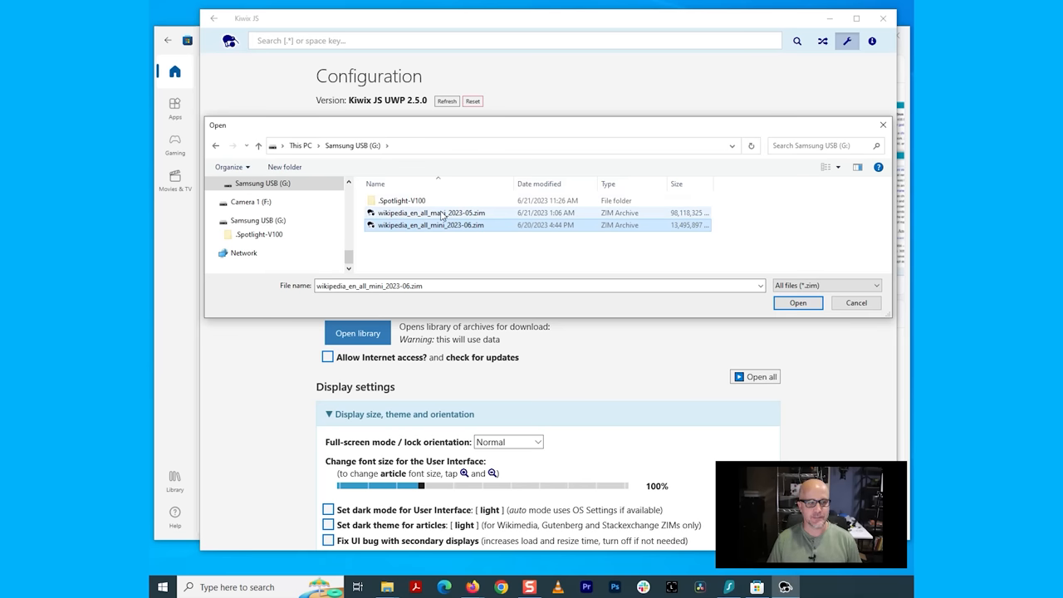
{"action": "mouse_move", "coordinate": [431, 212]}
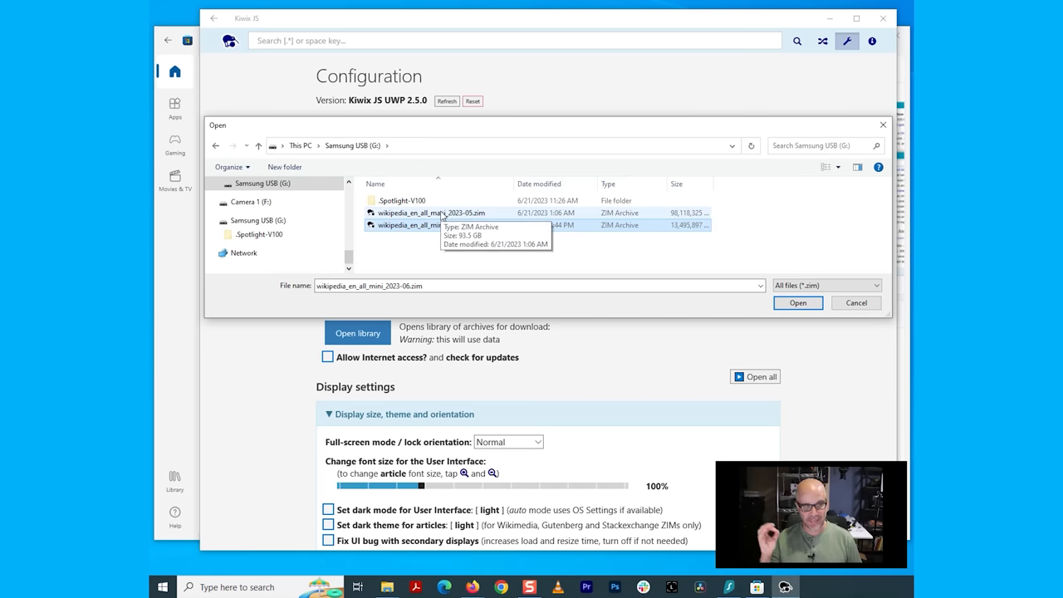
{"action": "left_click", "coordinate": [797, 302]}
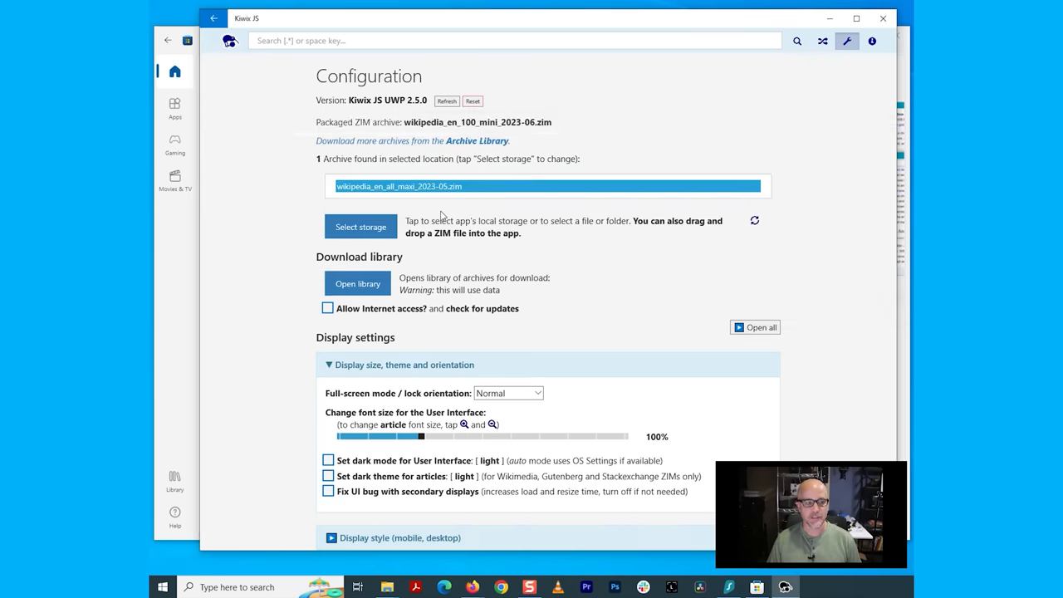
Open the archive's Wikipedia main page, follow the Death article link, and scroll back up
{"action": "left_click", "coordinate": [174, 71]}
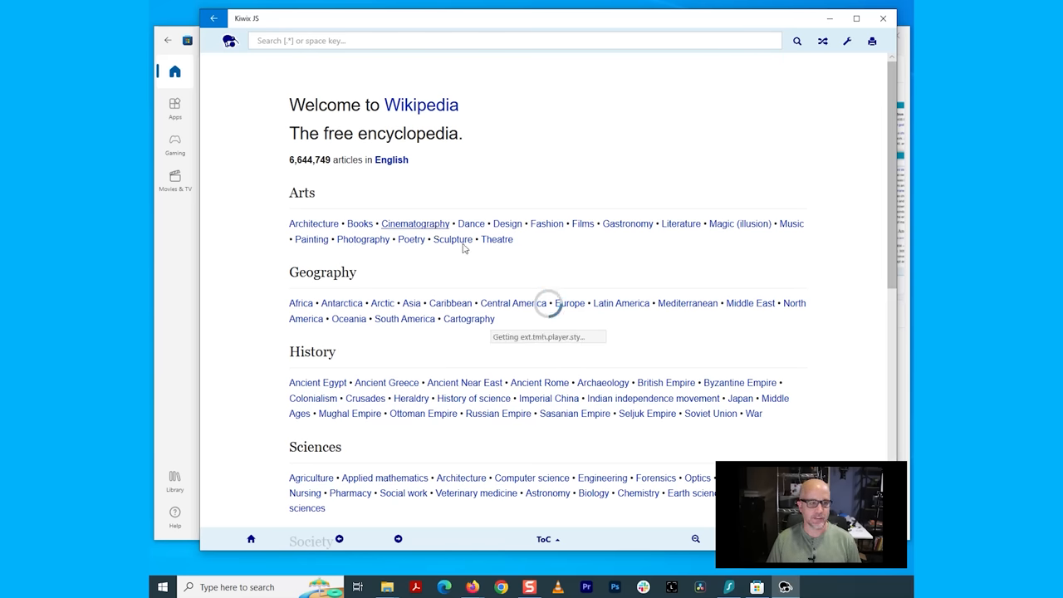
{"action": "left_click", "coordinate": [414, 223]}
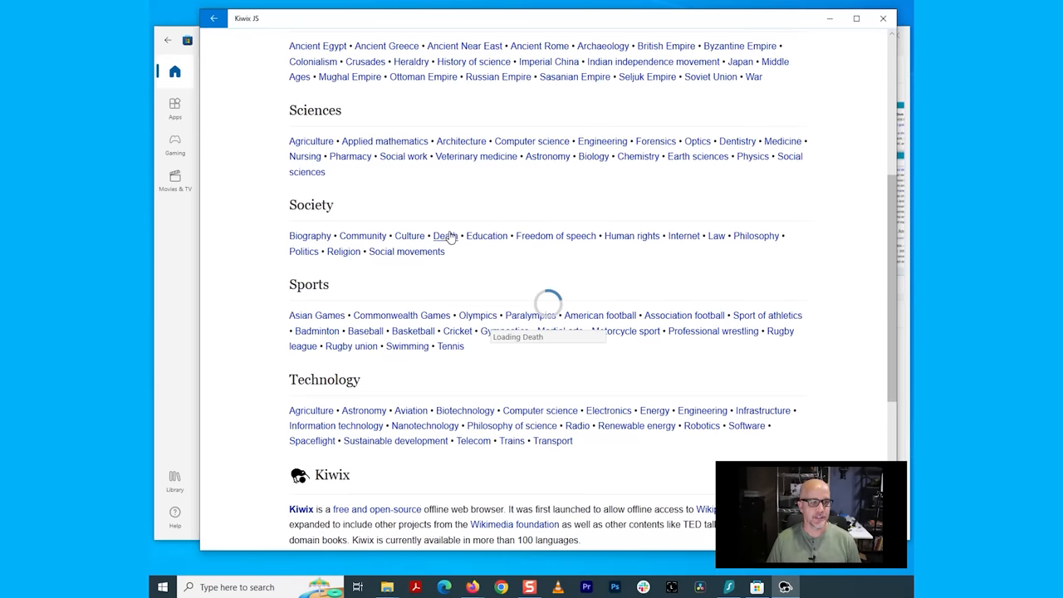
{"action": "left_click", "coordinate": [445, 235]}
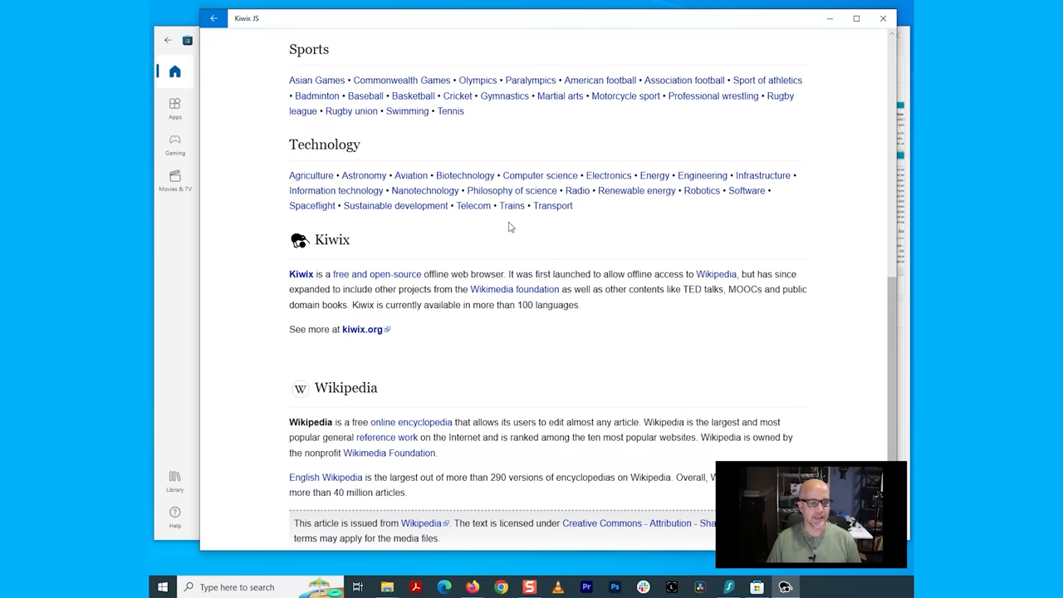
{"action": "mouse_move", "coordinate": [473, 205]}
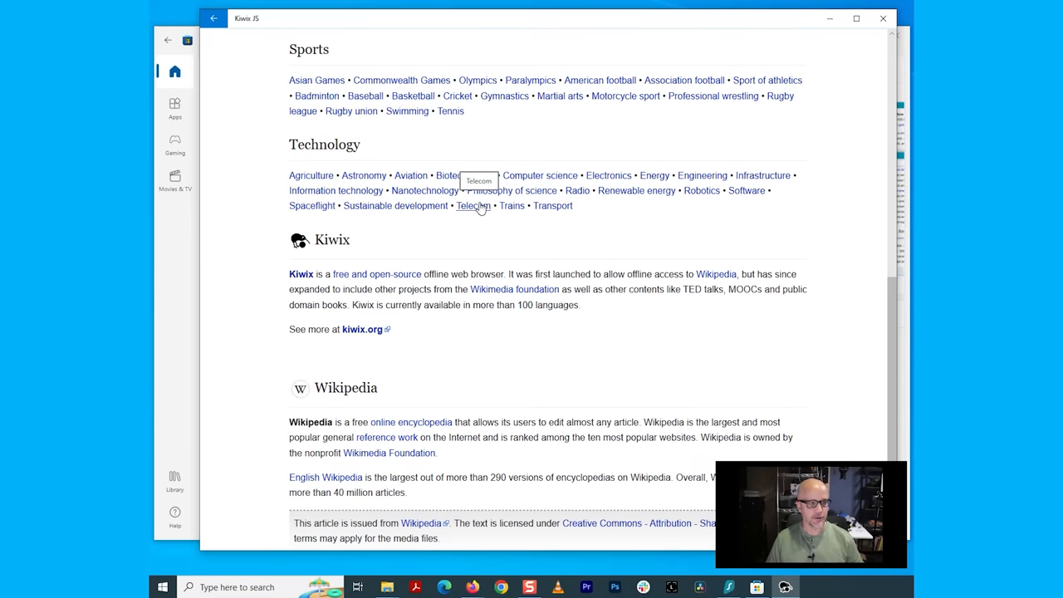
{"action": "mouse_move", "coordinate": [859, 161]}
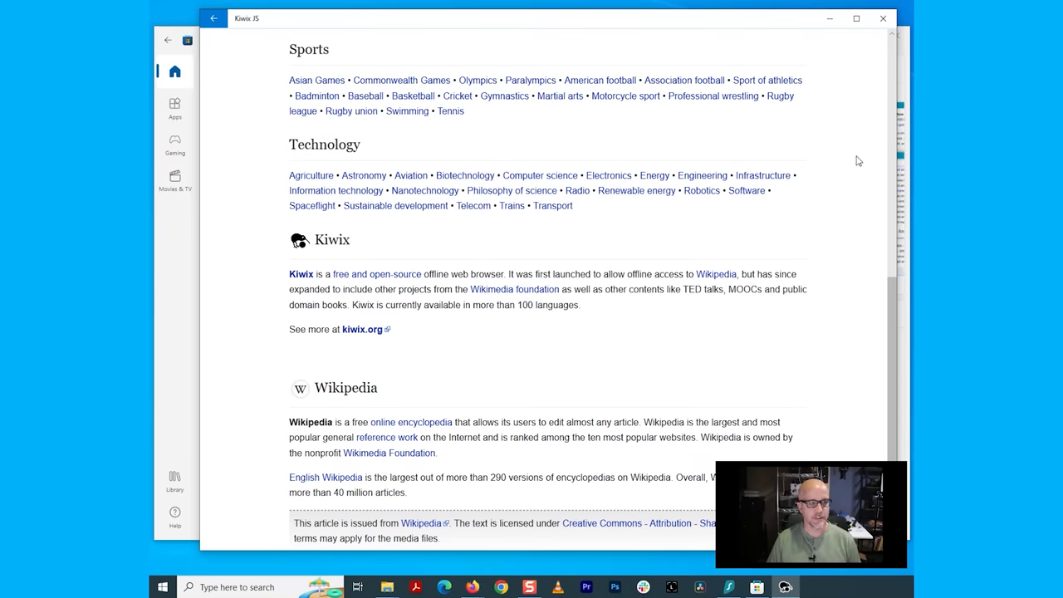
{"action": "scroll", "scroll_direction": "up", "scroll_amount": 3}
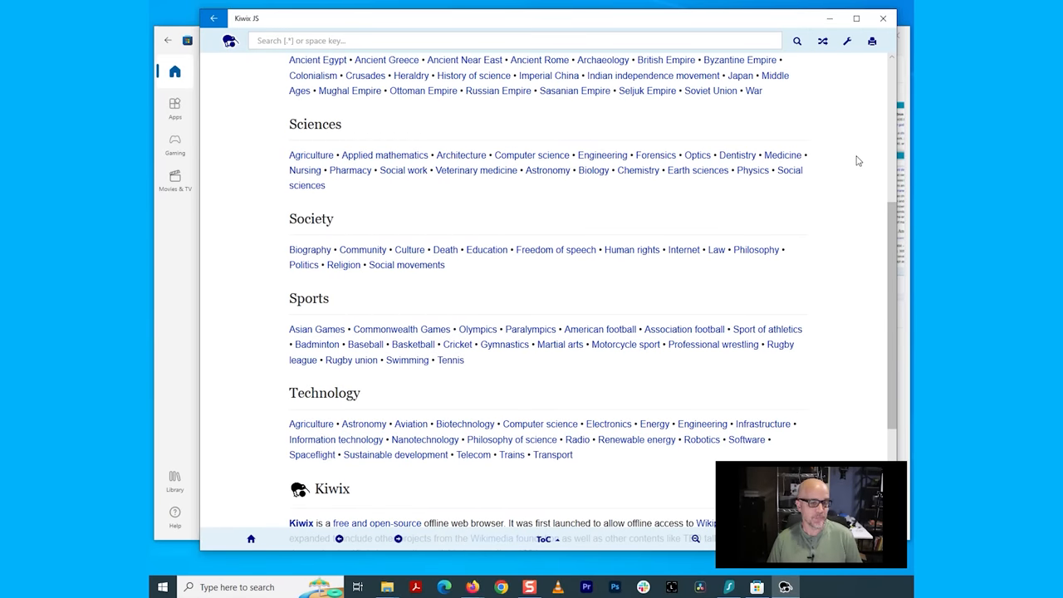
{"action": "mouse_move", "coordinate": [534, 127]}
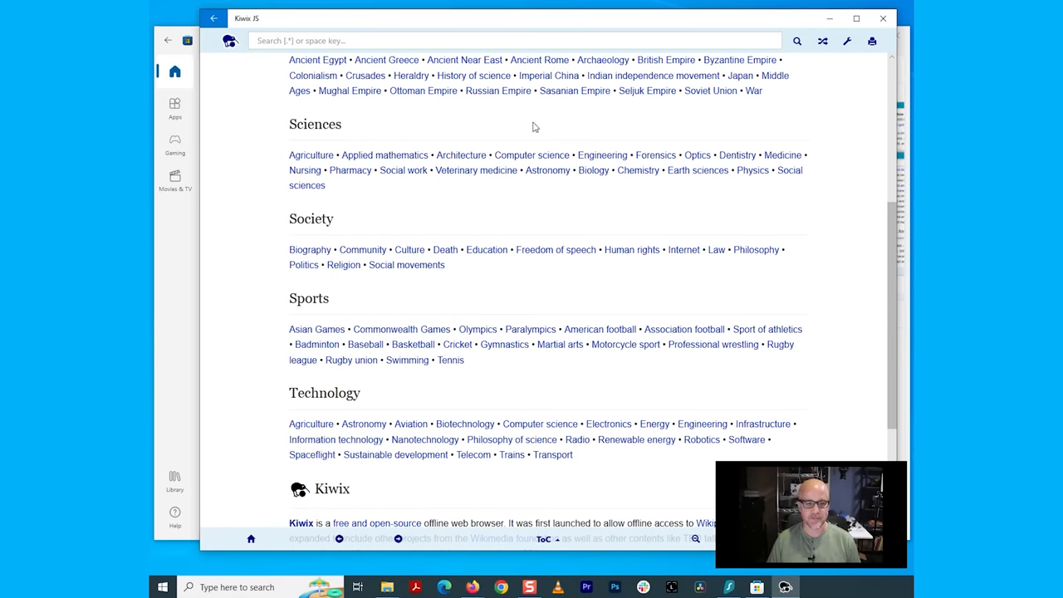
{"action": "scroll", "scroll_direction": "up", "scroll_amount": 3}
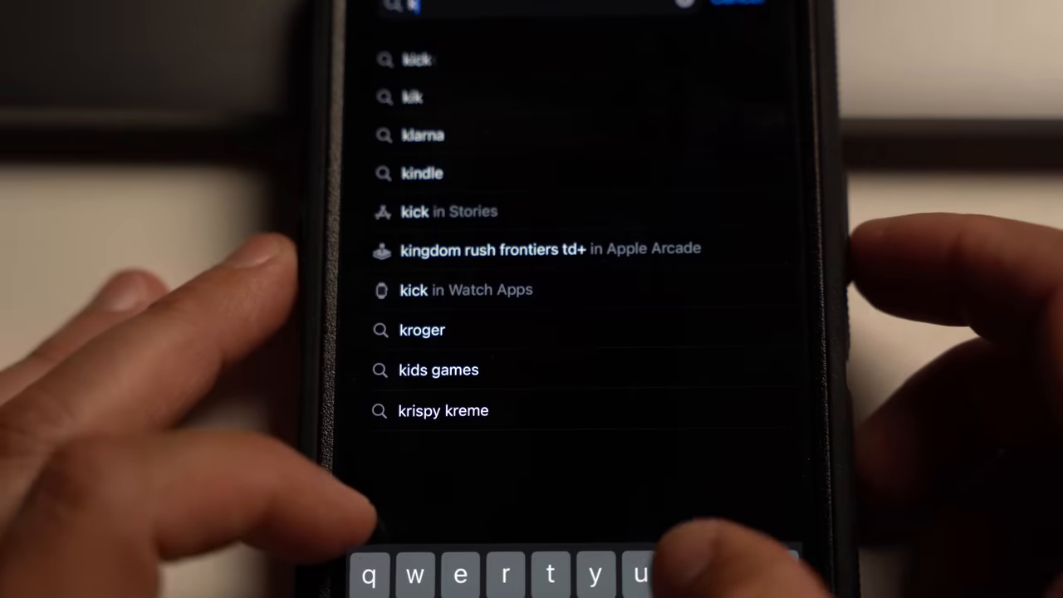
Enter 'kiwi' in the iPhone App Store search field
{"action": "type", "text": "iwi"}
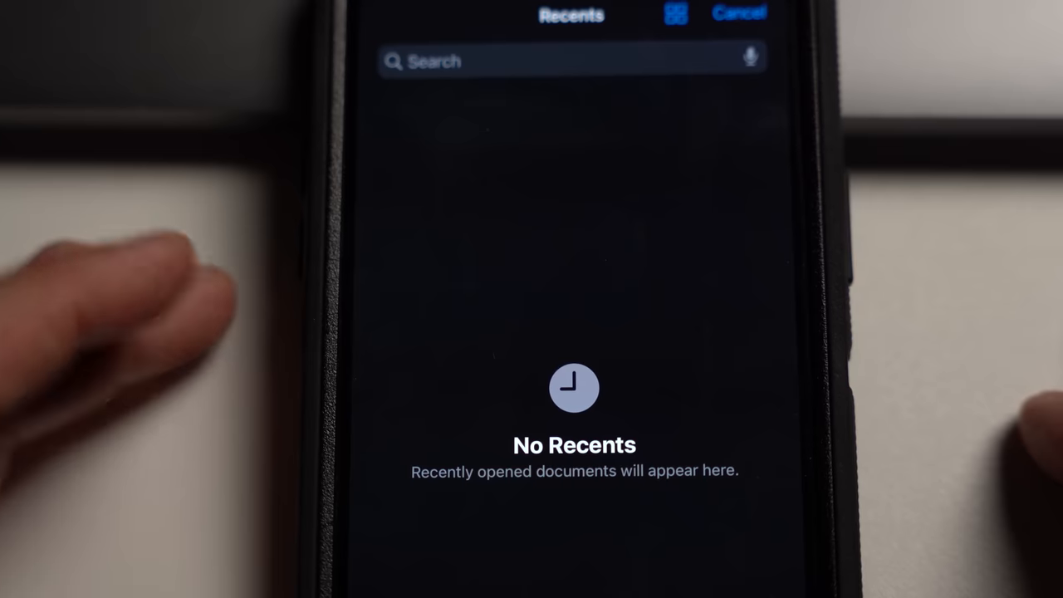
Open the wikipedia_en_ray_charles .zim archive from the iPhone's files and scroll its song list
{"action": "left_click", "coordinate": [573, 62]}
{"action": "type", "text": "Ra"}
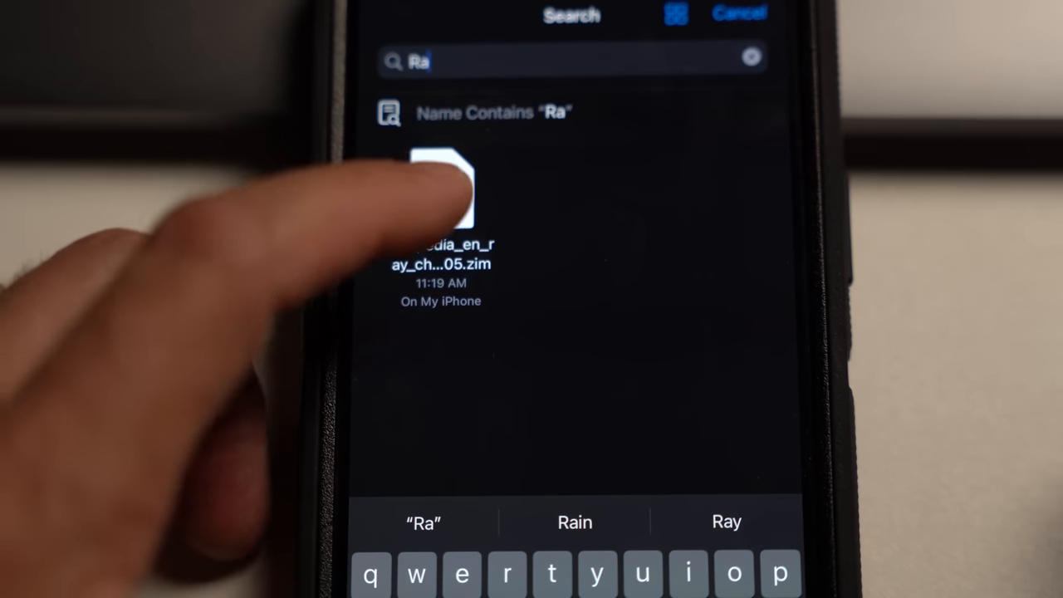
{"action": "left_click", "coordinate": [441, 191]}
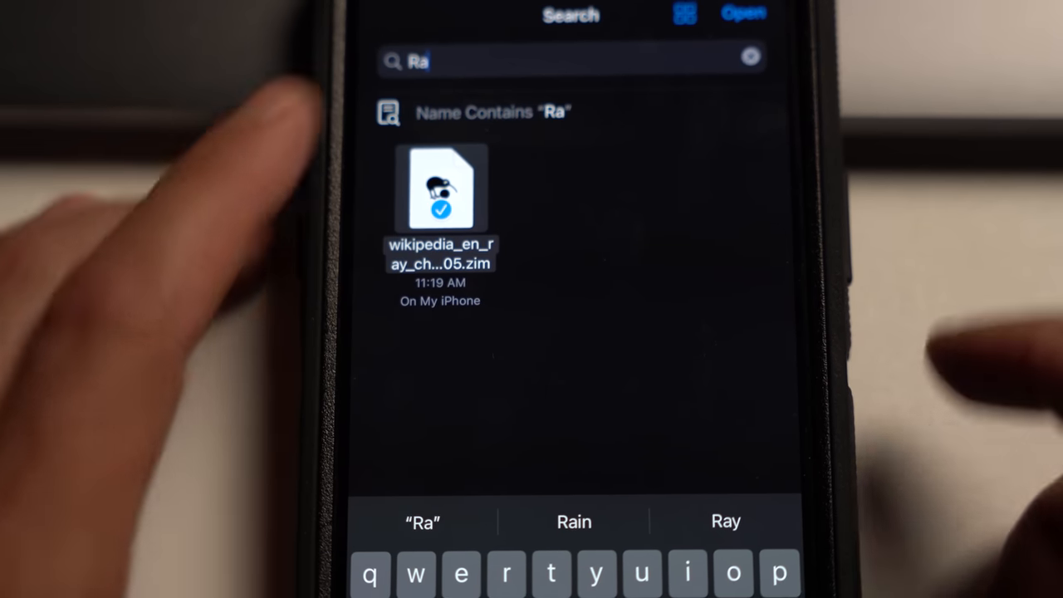
{"action": "left_click", "coordinate": [440, 188]}
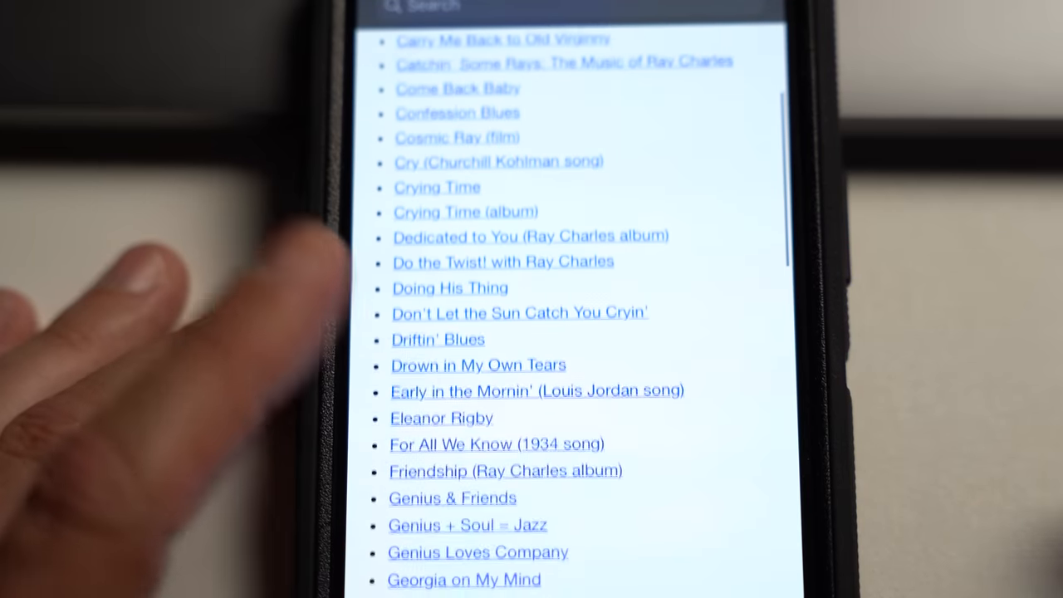
{"action": "scroll", "scroll_direction": "up", "scroll_amount": 3}
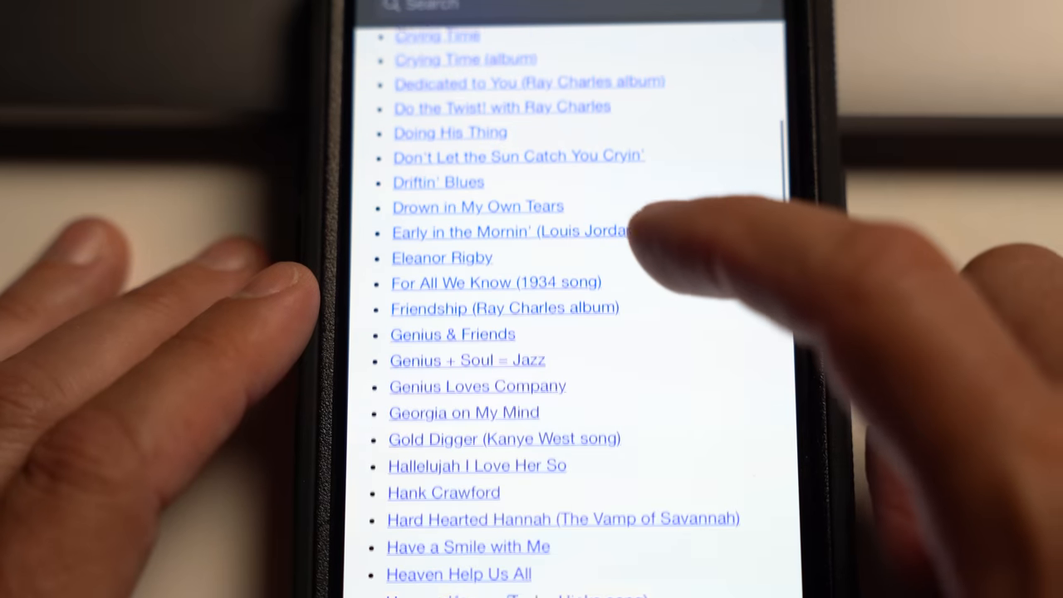
{"action": "left_click", "coordinate": [509, 230]}
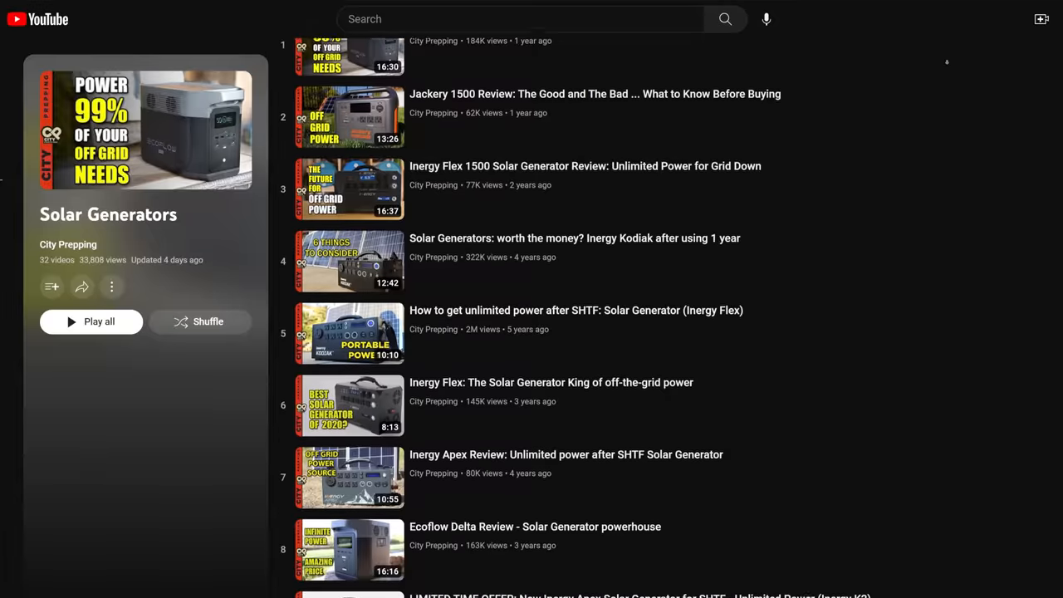
{"action": "scroll", "scroll_direction": "down", "scroll_amount": 3}
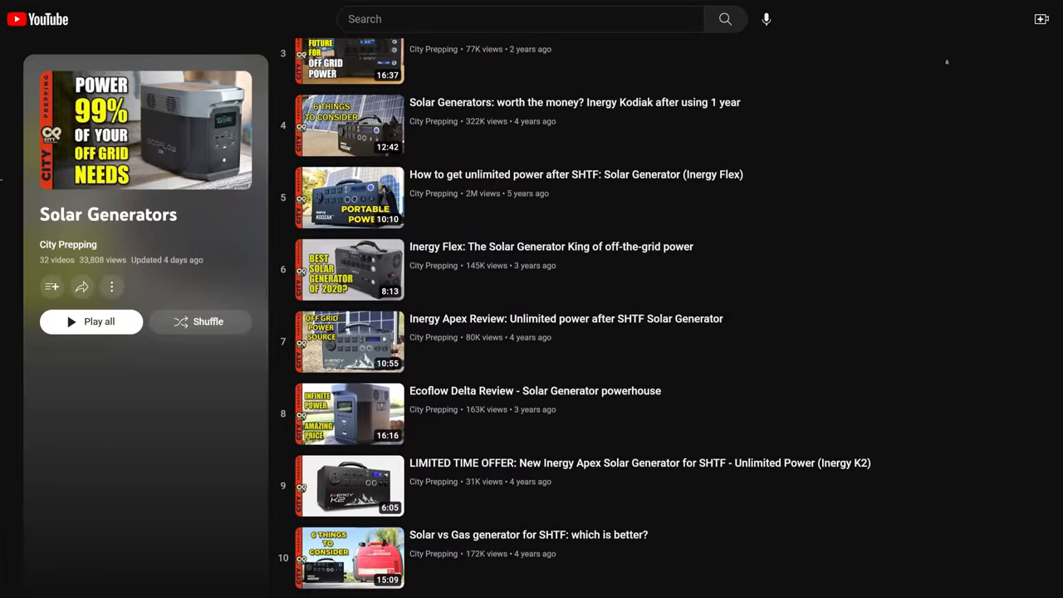
{"action": "scroll", "scroll_direction": "down", "scroll_amount": 3}
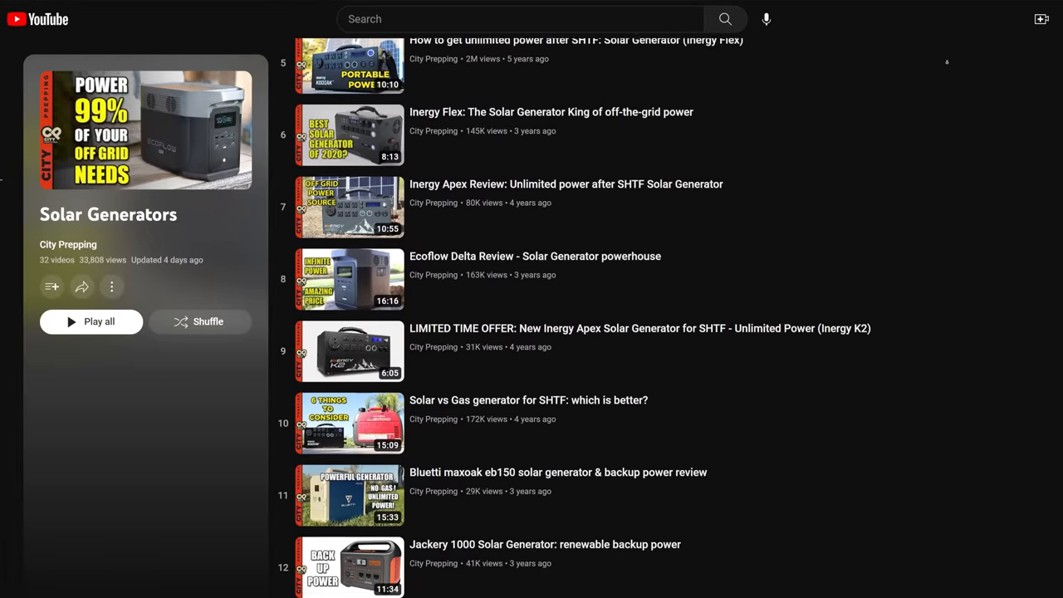
{"action": "scroll", "scroll_direction": "down", "scroll_amount": 3}
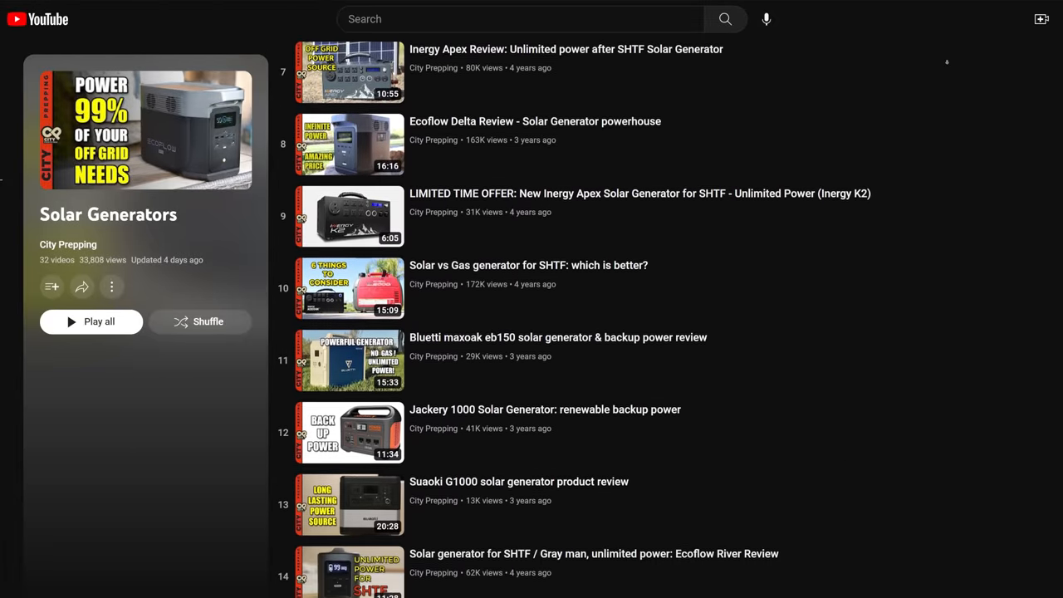
{"action": "scroll", "scroll_direction": "down", "scroll_amount": 3}
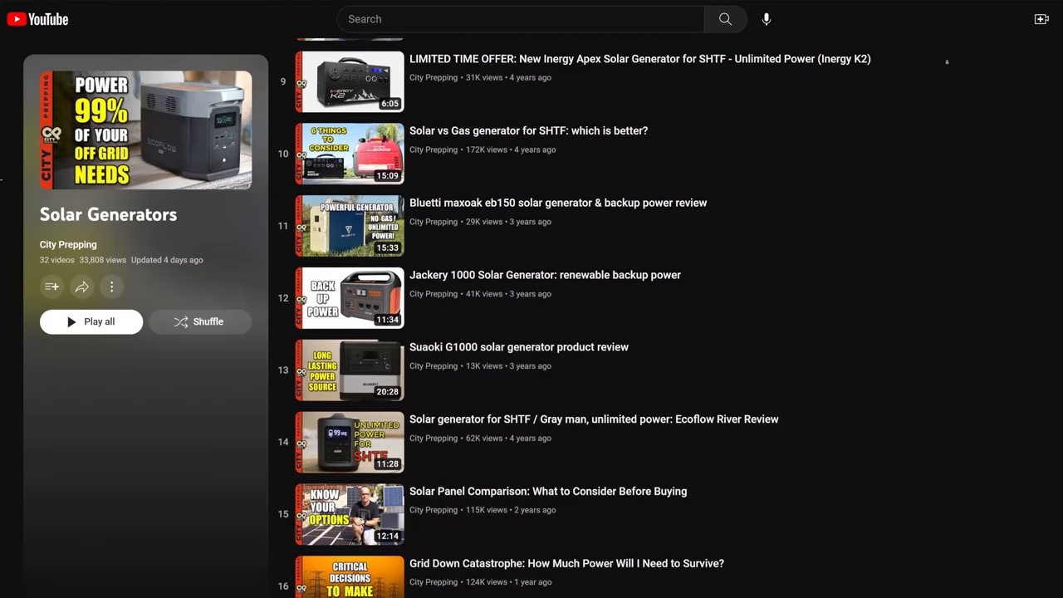
{"action": "scroll", "scroll_direction": "down", "scroll_amount": 3}
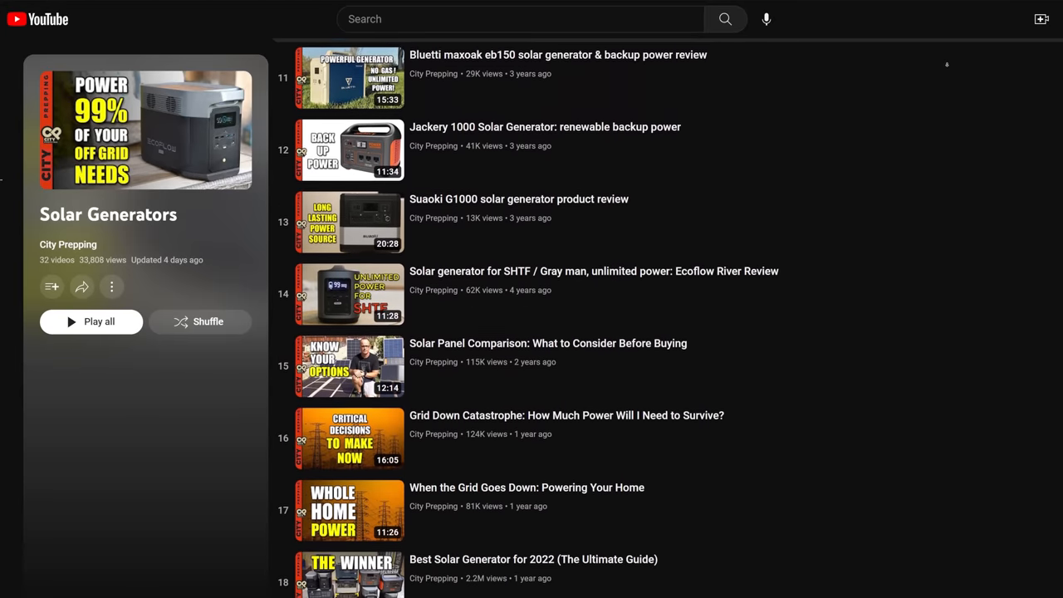
{"action": "scroll", "scroll_direction": "down", "scroll_amount": 3}
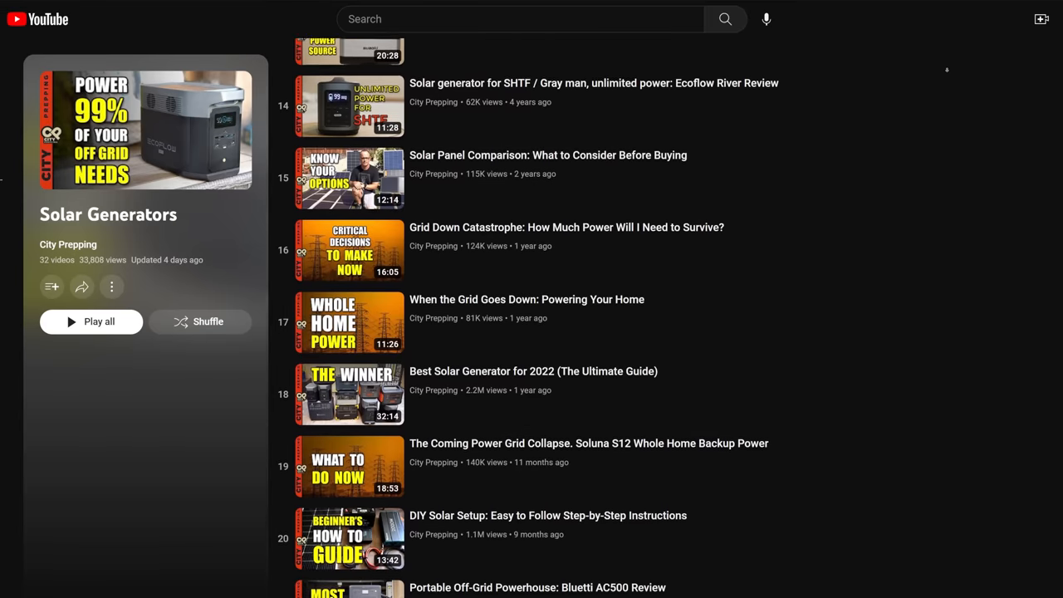
{"action": "scroll", "scroll_direction": "down", "scroll_amount": 3}
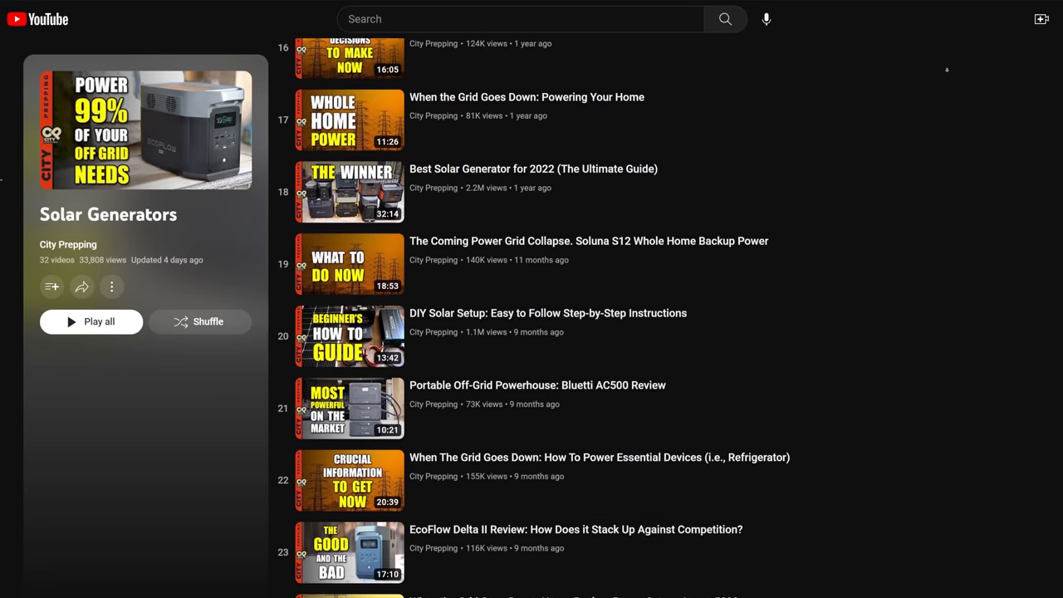
{"action": "scroll", "scroll_direction": "down", "scroll_amount": 3}
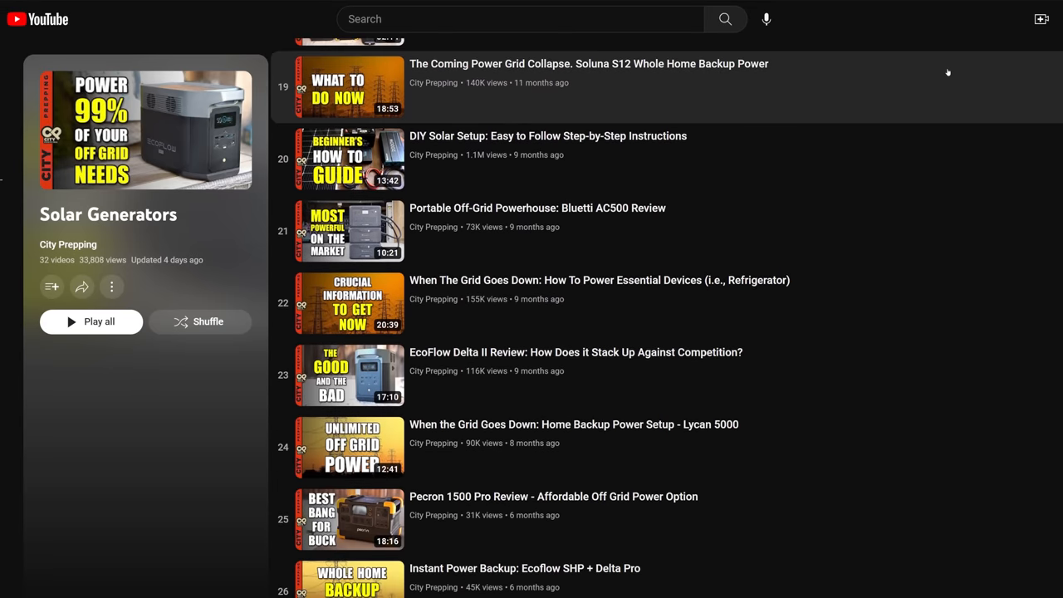